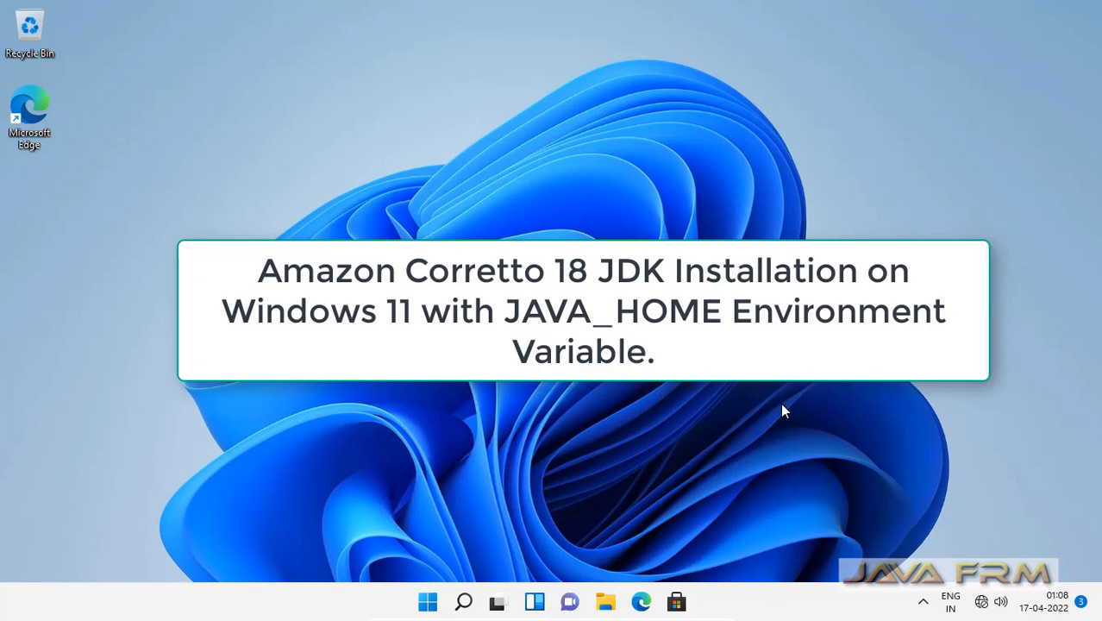
mouse_move(645, 574)
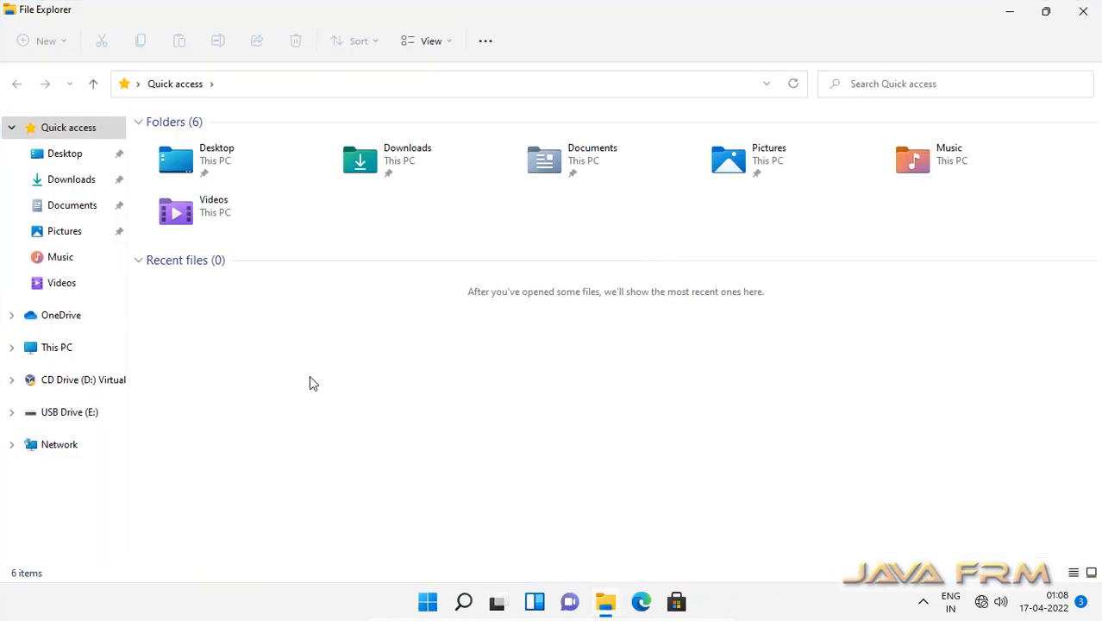
Extract jdk18.0.0_37 from the amazon-corretto-18 zip in E:\Windows11 using 7-Zip
left_click(69, 412)
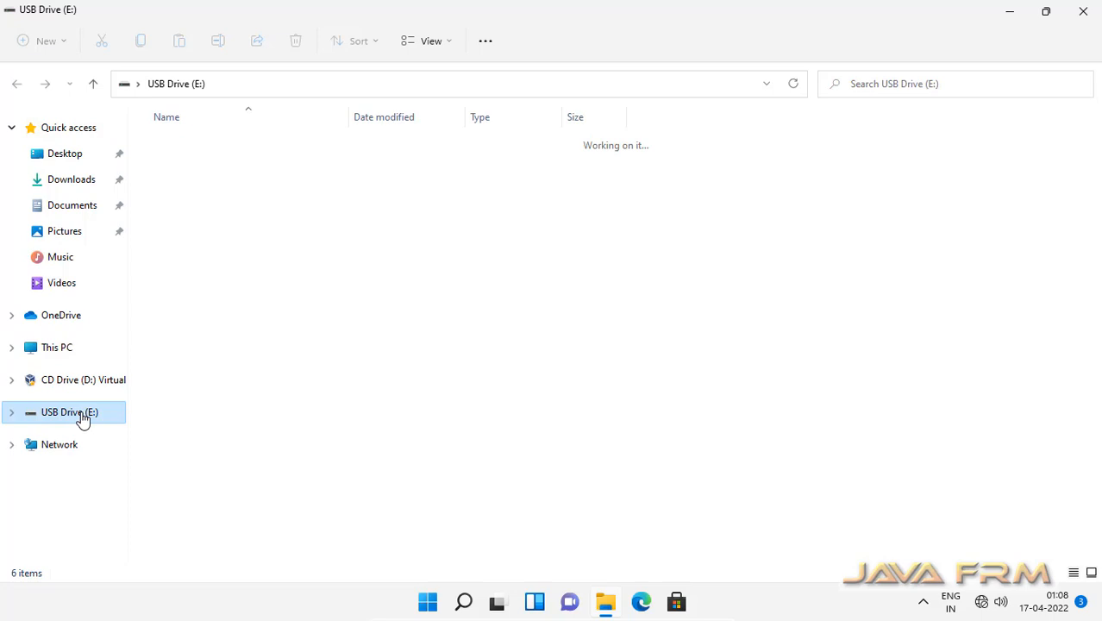
left_click(185, 167)
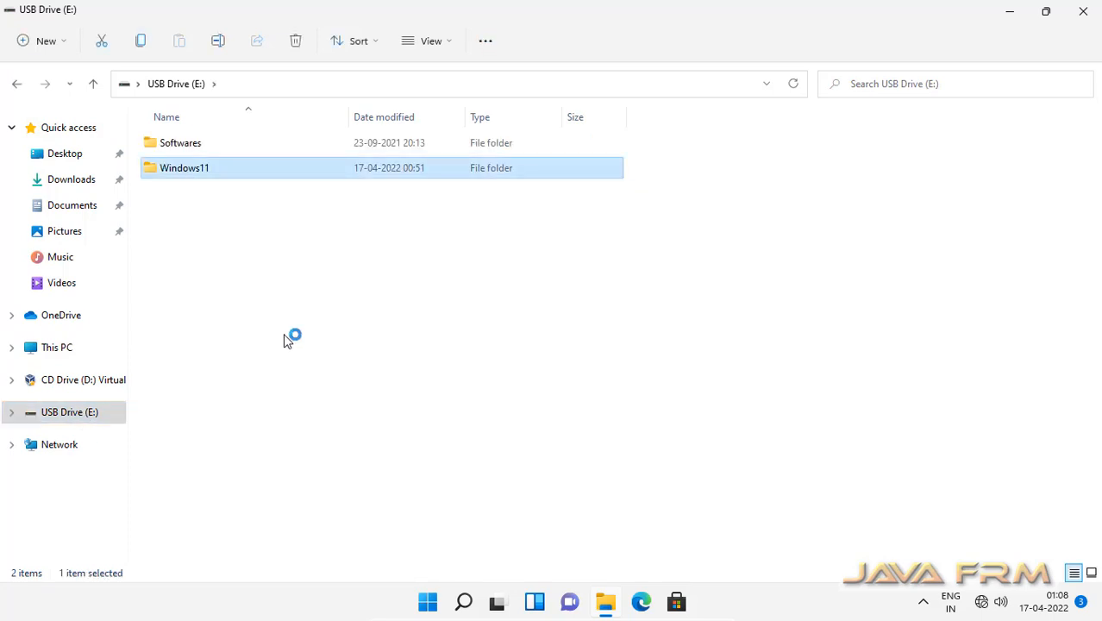
double_click(185, 168)
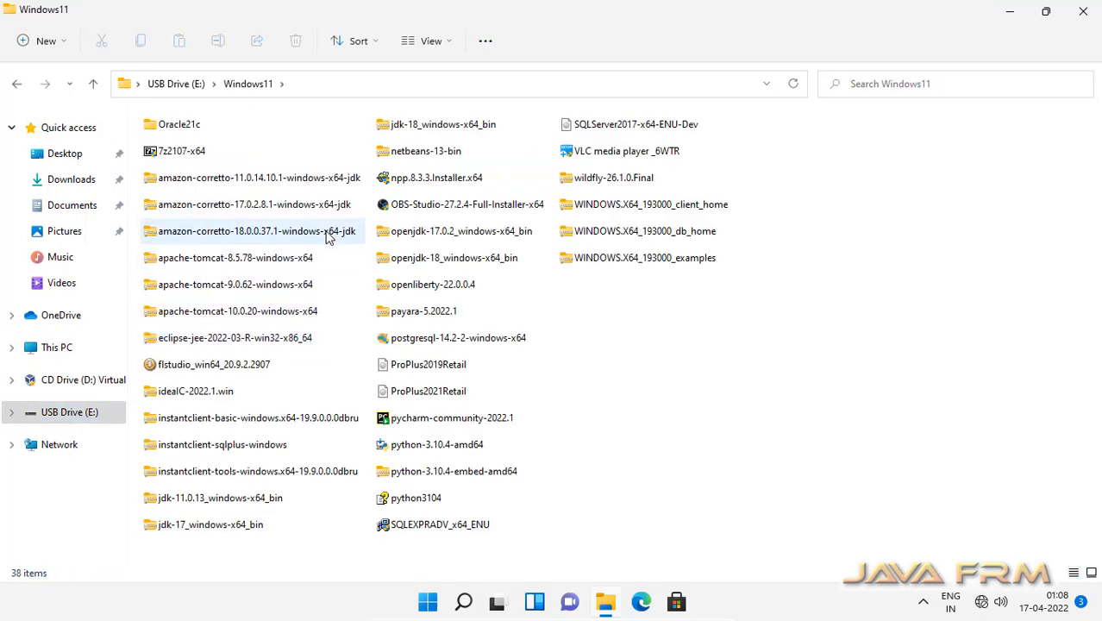
left_click(256, 230)
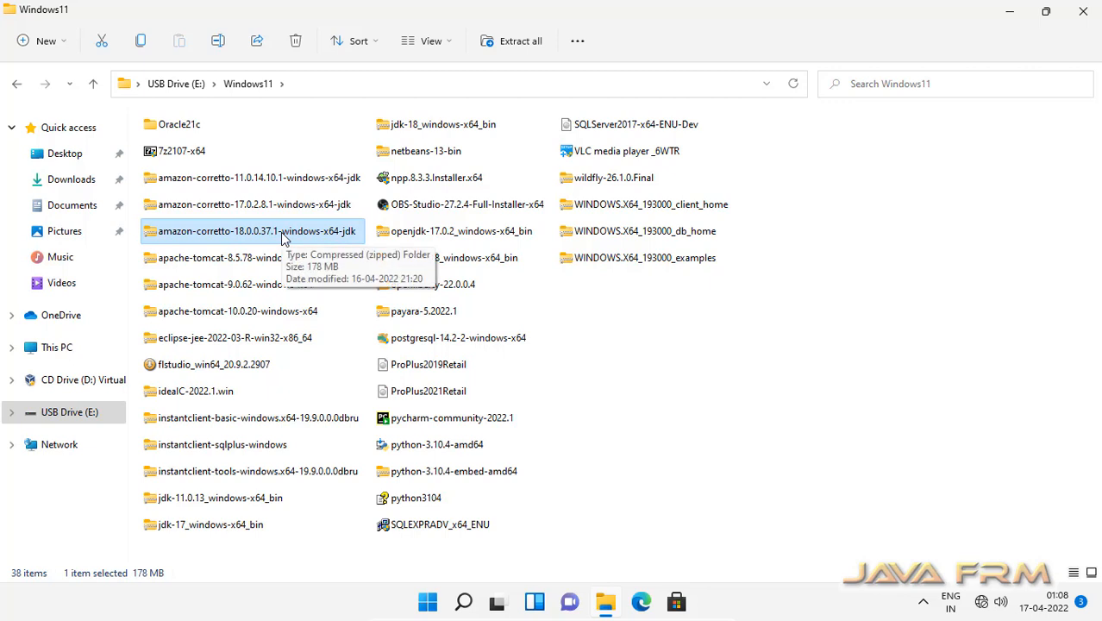
mouse_move(223, 236)
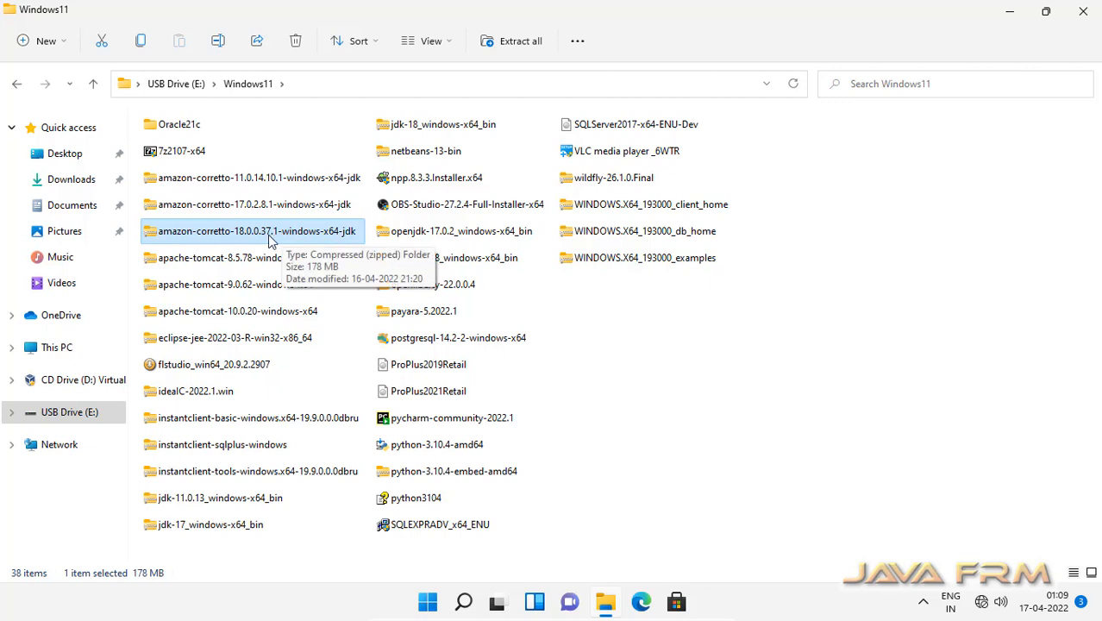
right_click(257, 230)
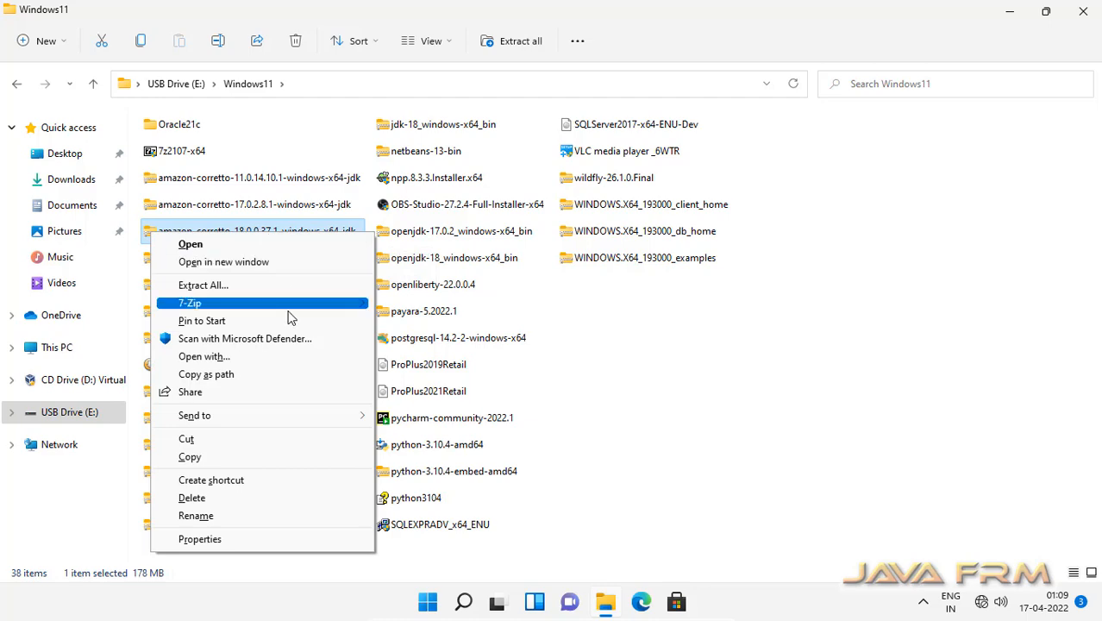
left_click(189, 303)
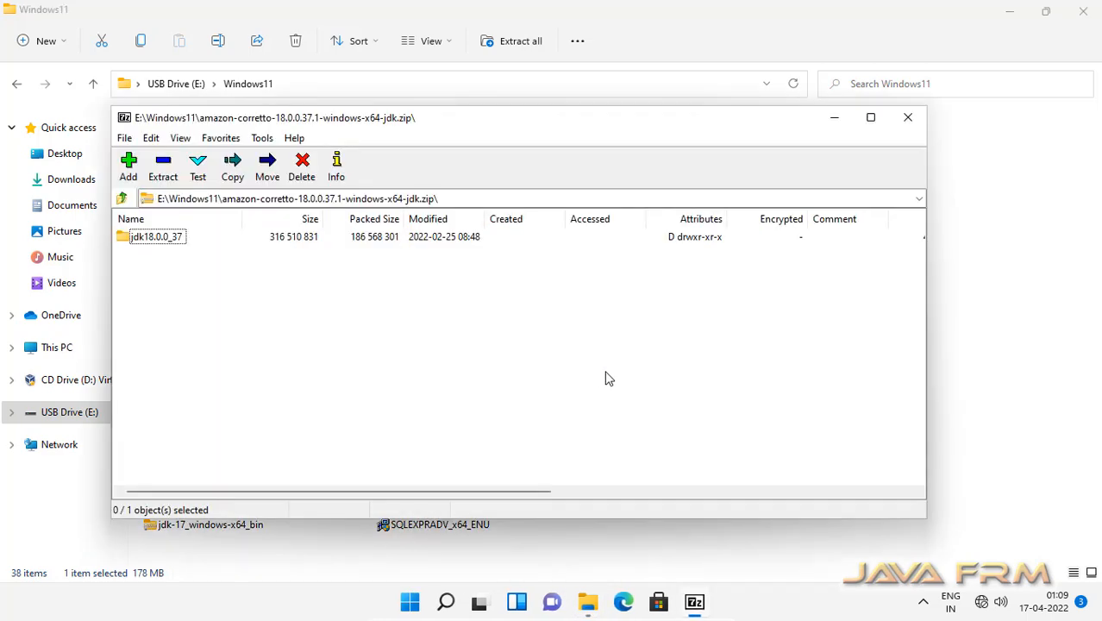
left_click(232, 165)
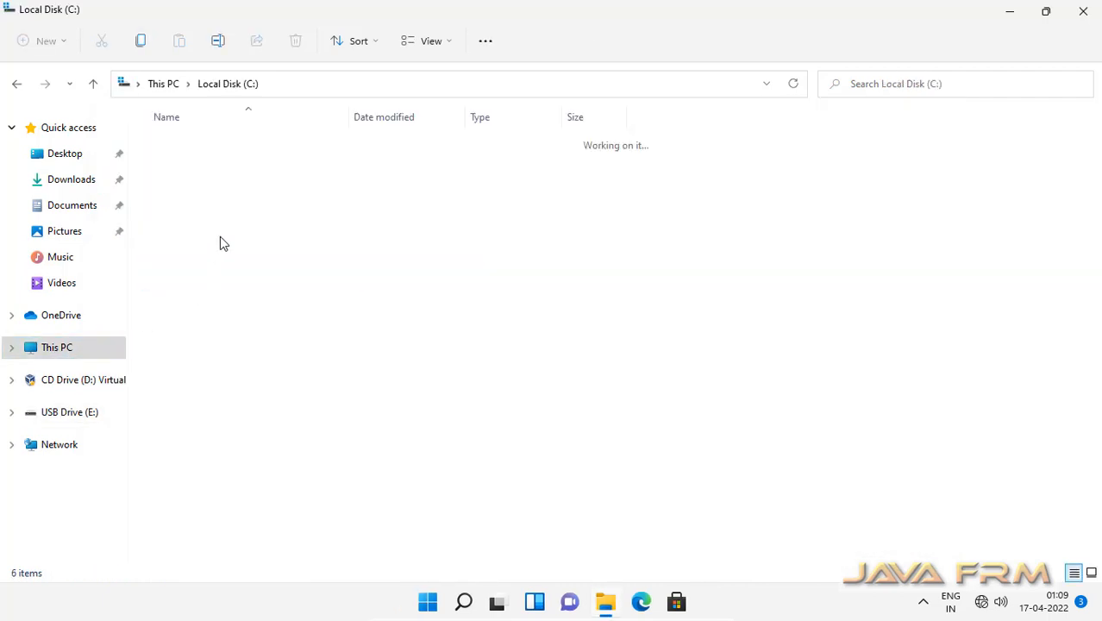
Rename the extracted jdk18.0.0_37 folder on C: to jdk18
left_click(186, 142)
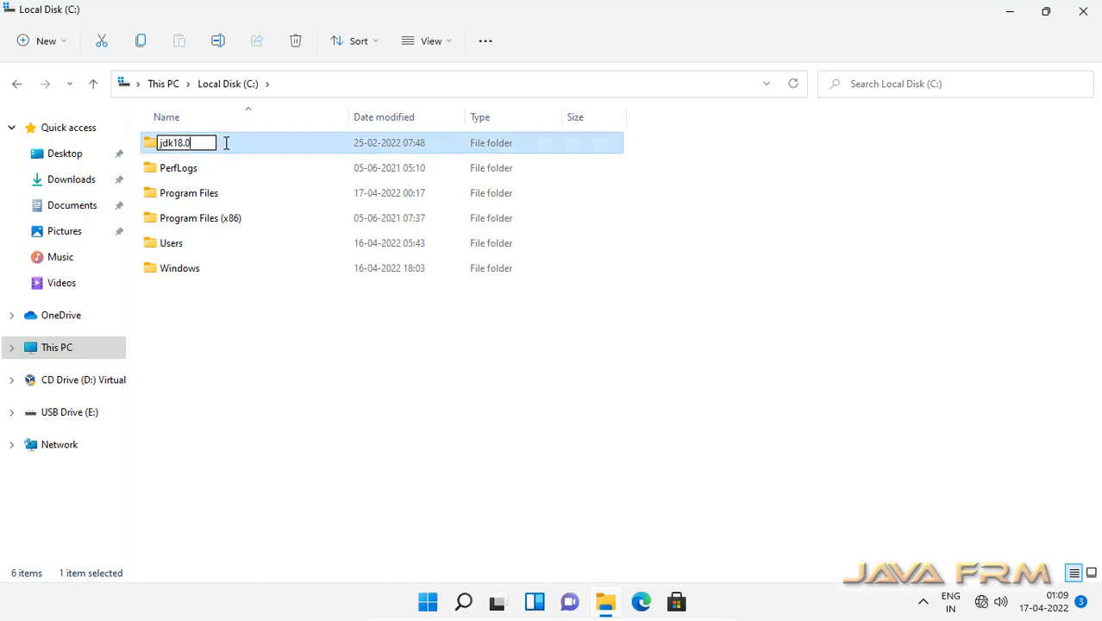
key("Backspace")
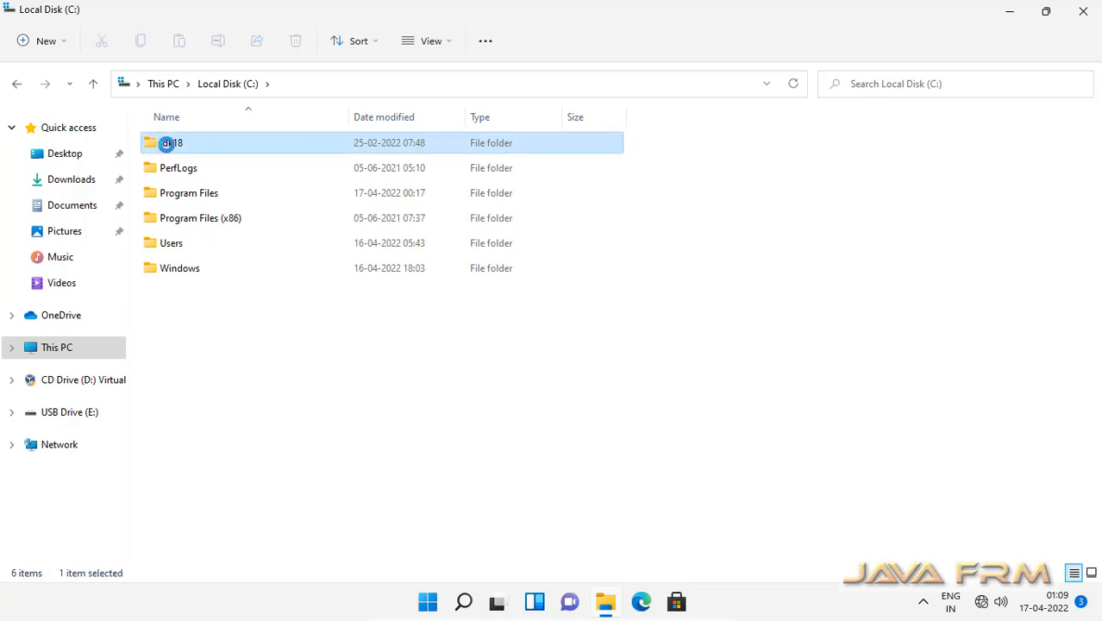
Open jdk18 and view the bin folder's contents as a list
double_click(171, 142)
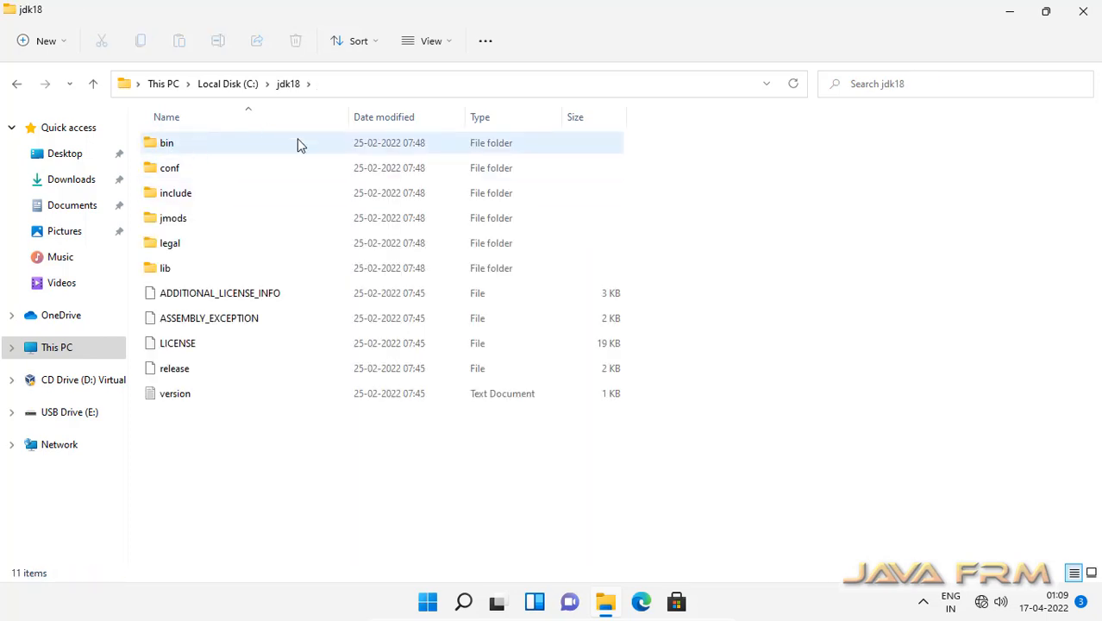
double_click(167, 142)
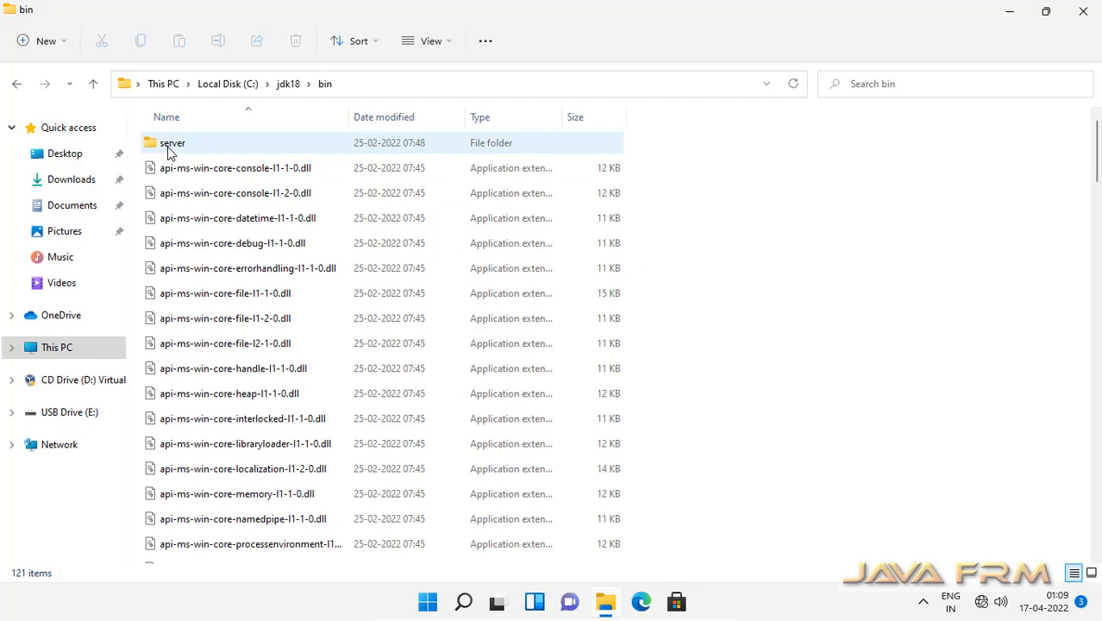
left_click(430, 40)
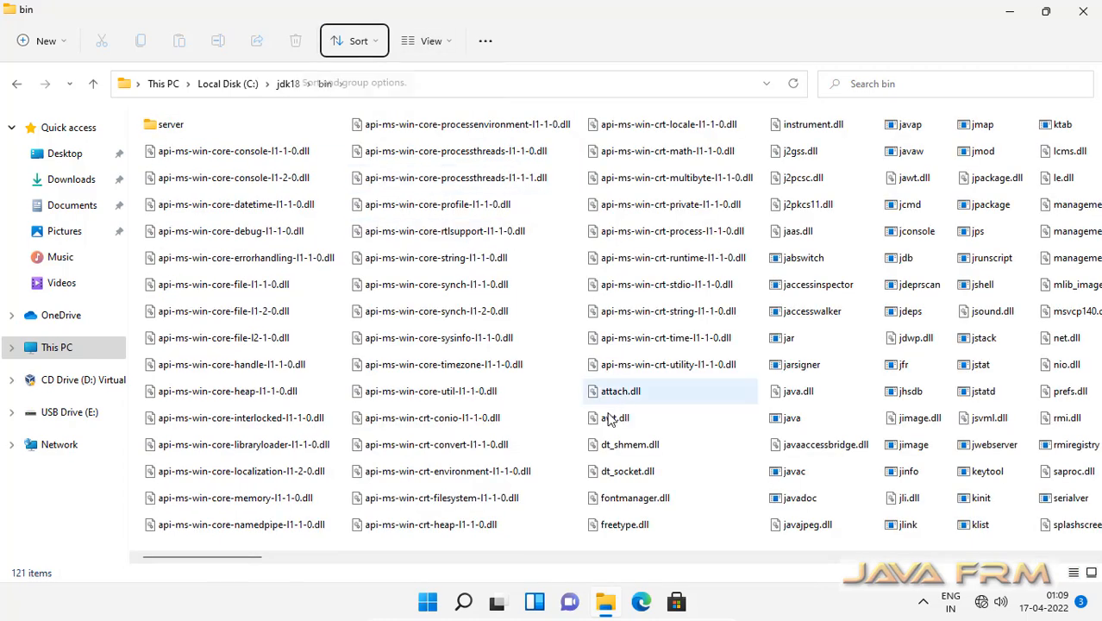
scroll("right", 3)
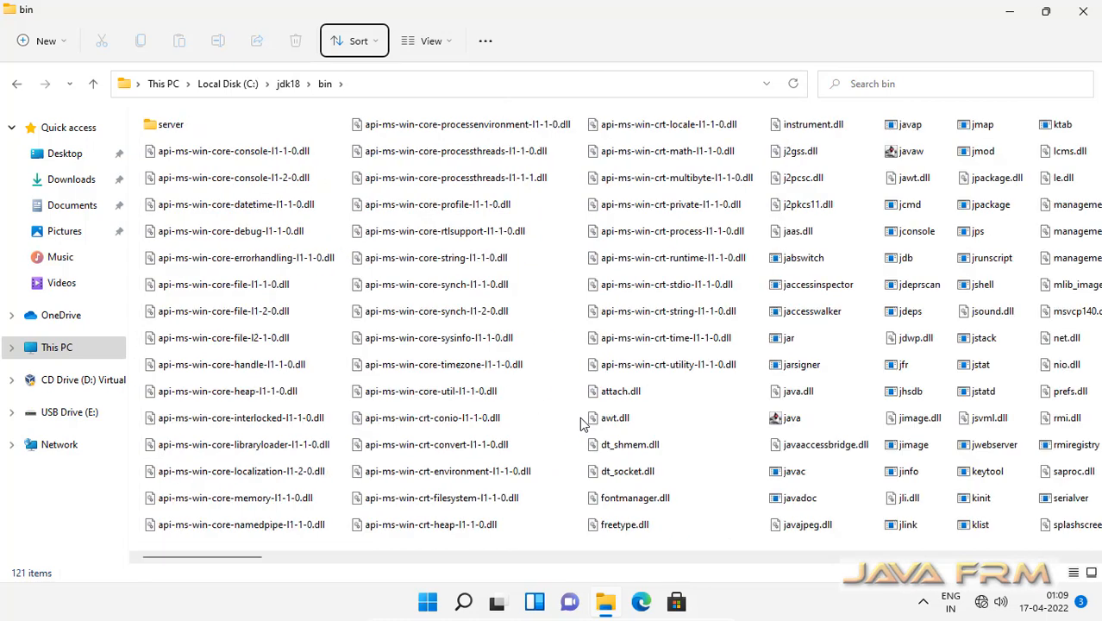
left_click(93, 84)
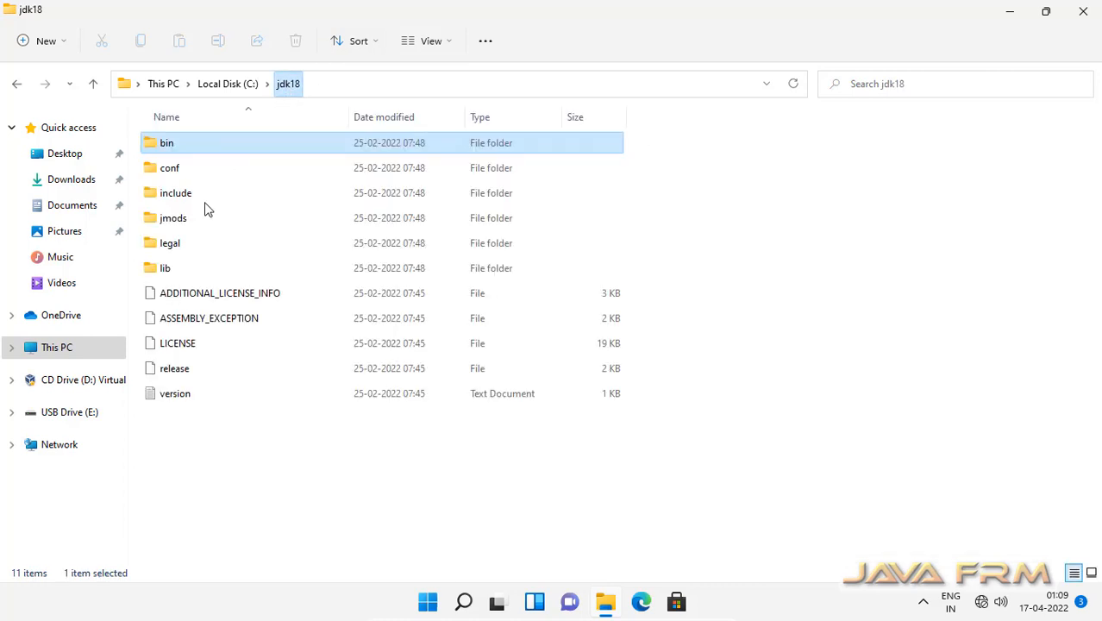
Browse the jmods and legal folders, showing their contents as lists
double_click(169, 167)
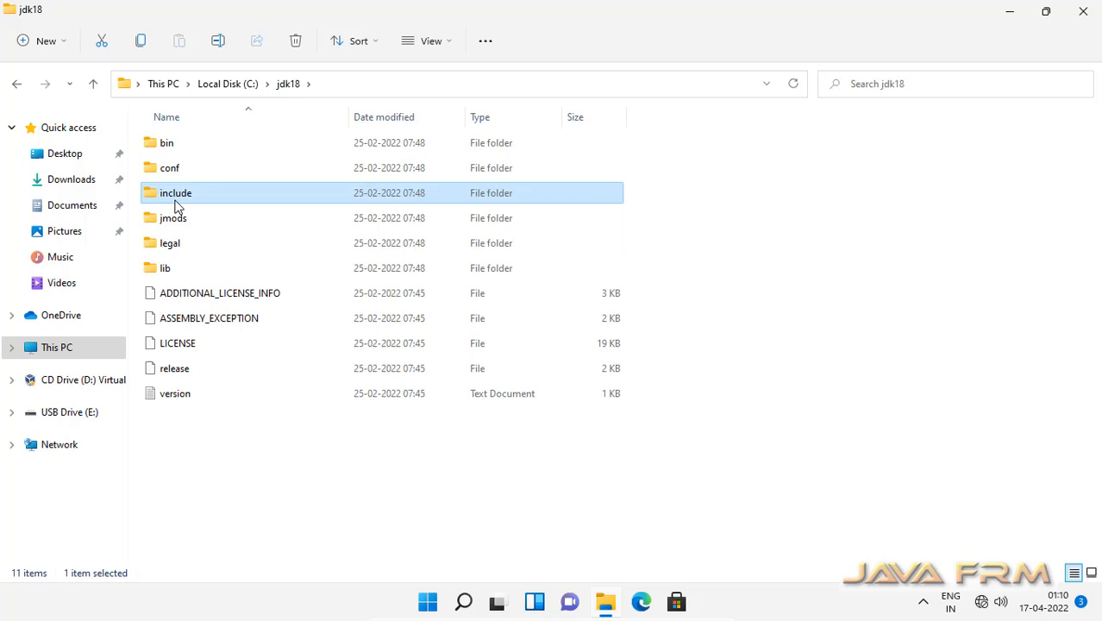
double_click(175, 193)
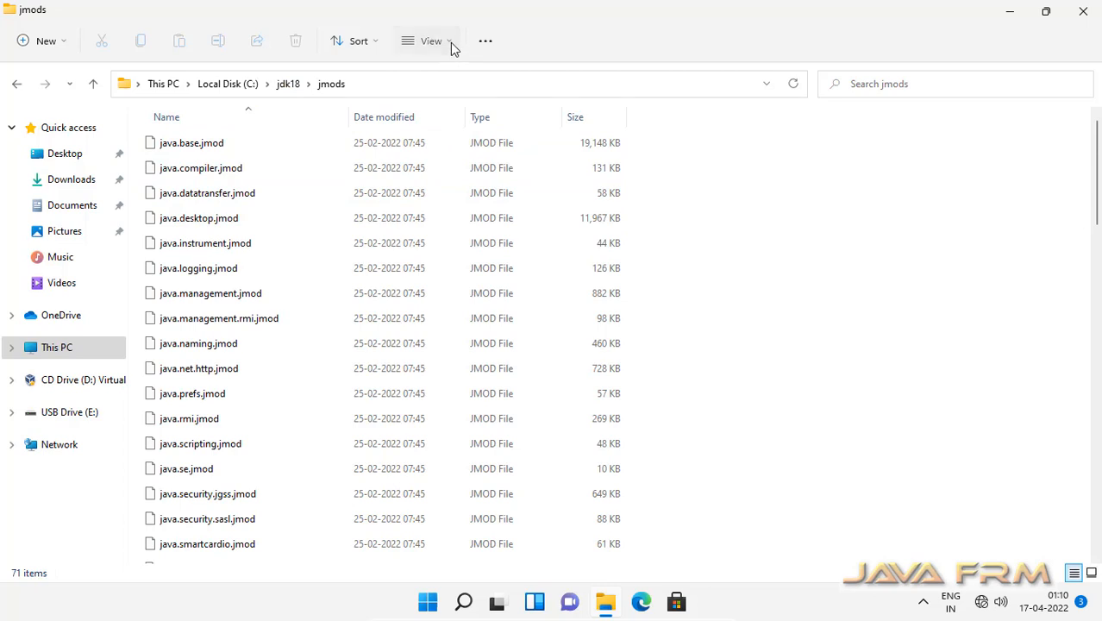
left_click(430, 41)
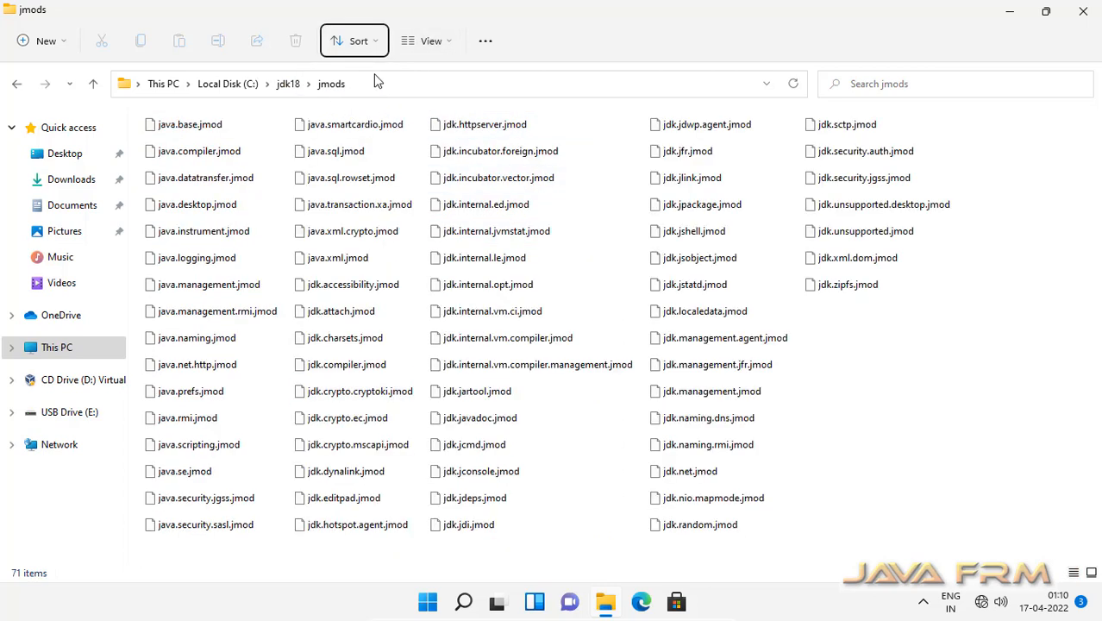
left_click(288, 83)
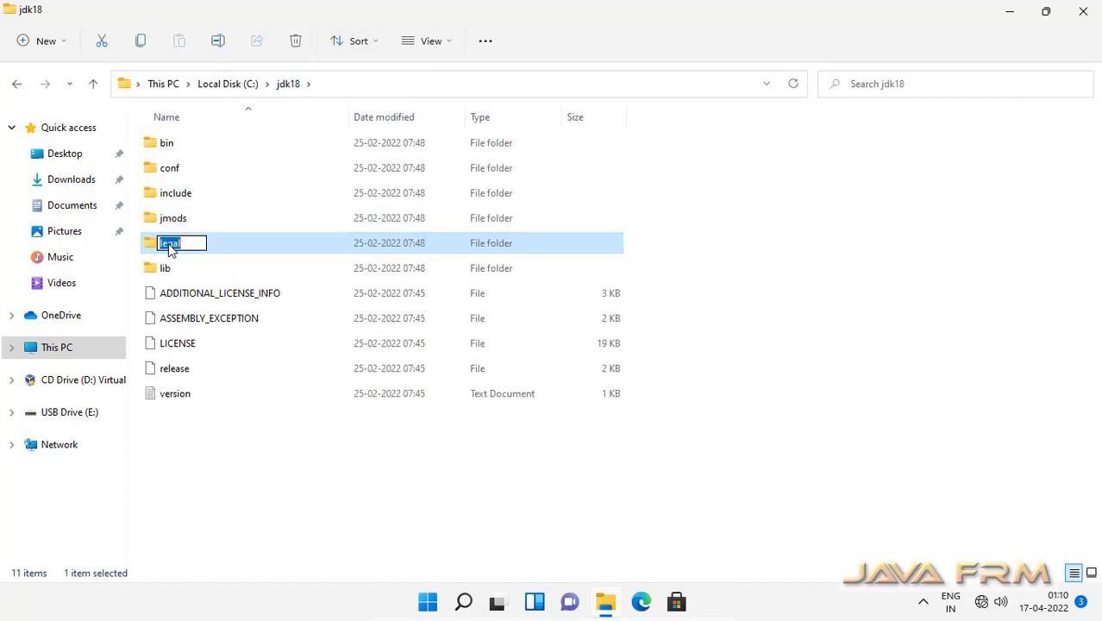
double_click(170, 243)
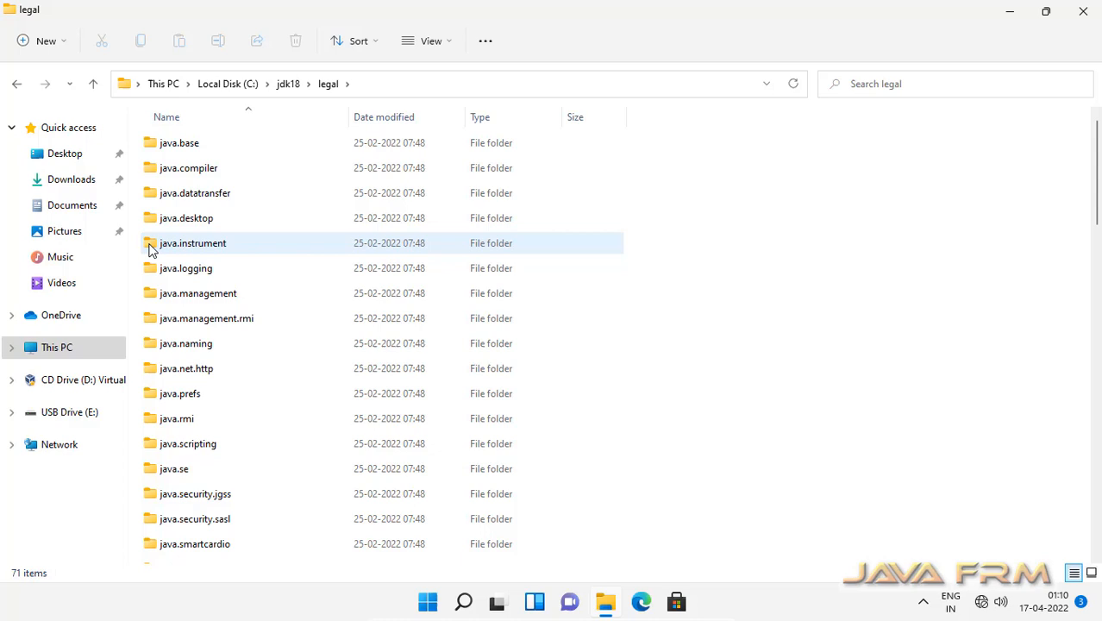
left_click(431, 41)
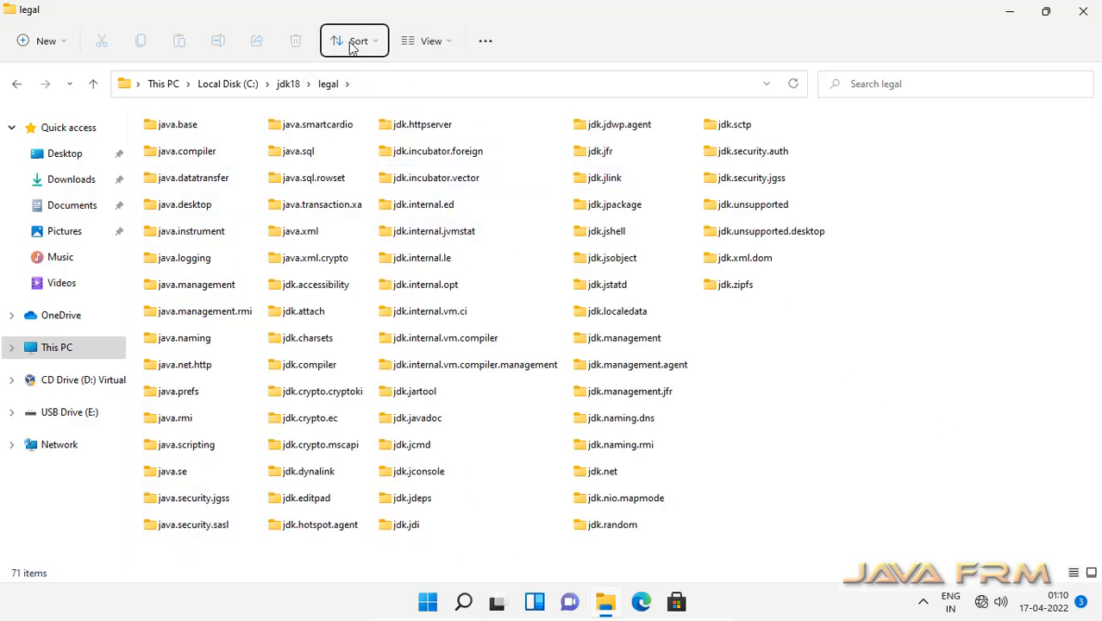
left_click(94, 83)
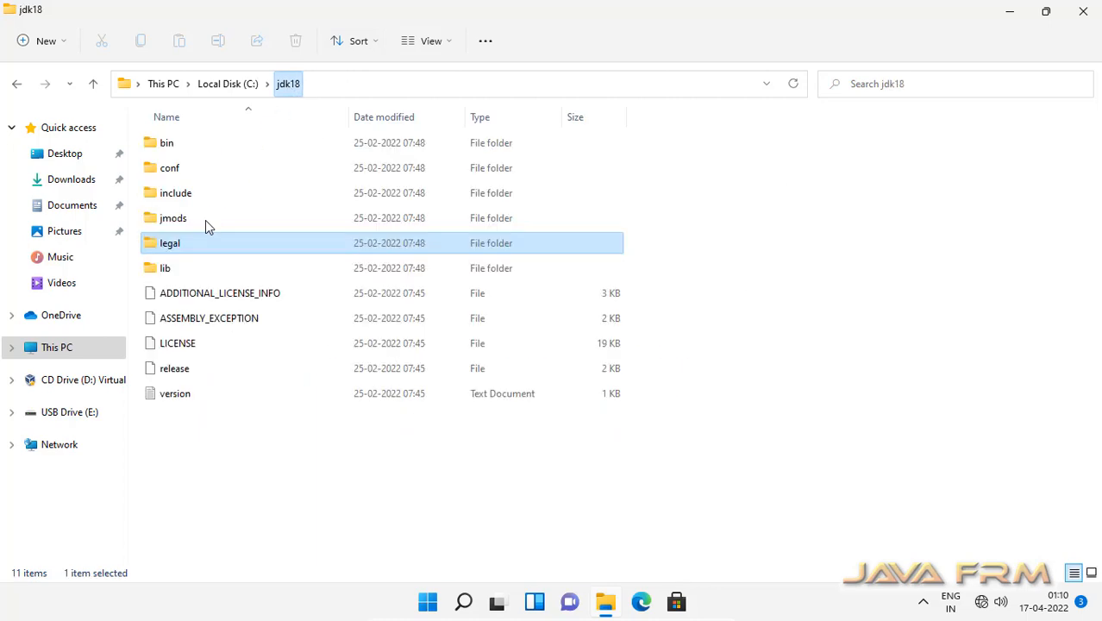
List the lib folder's contents, then open advanced system settings from This PC
double_click(165, 267)
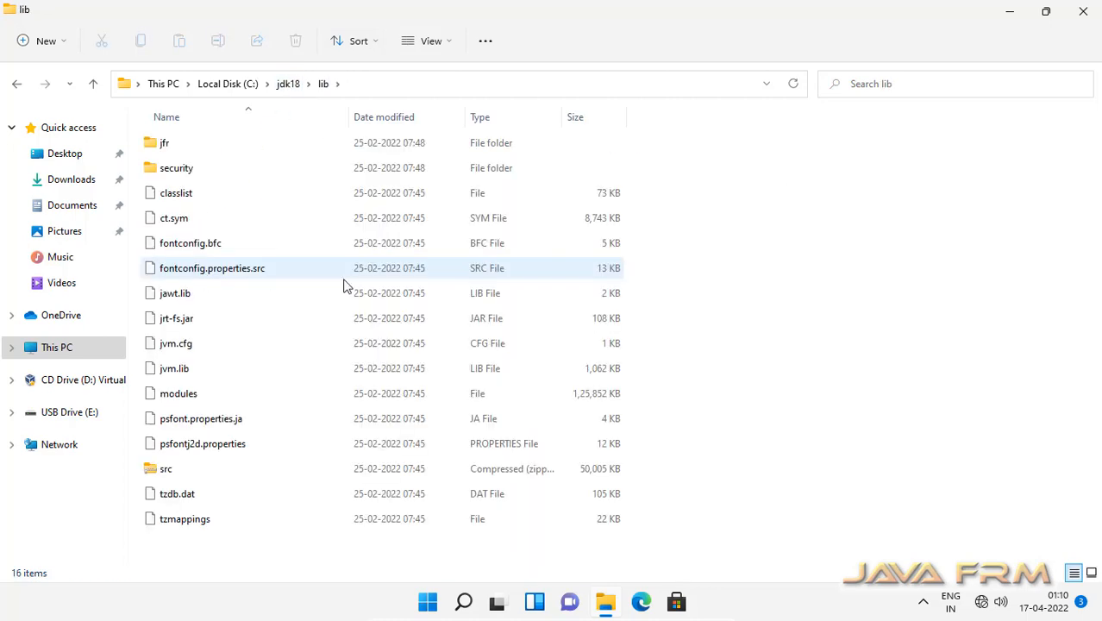
left_click(432, 40)
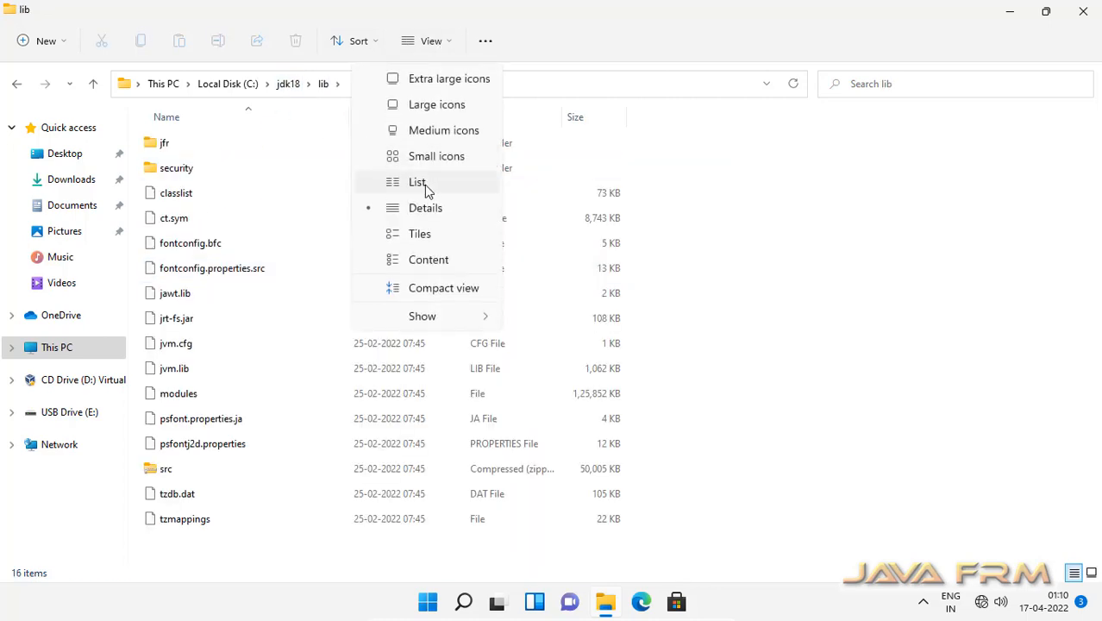
left_click(418, 182)
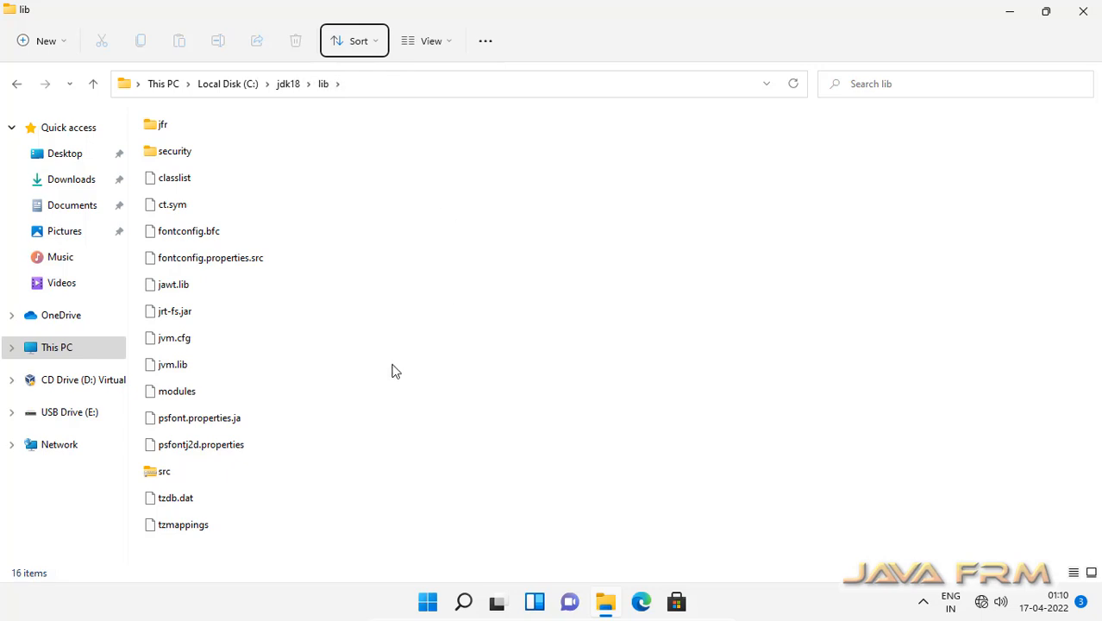
left_click(288, 84)
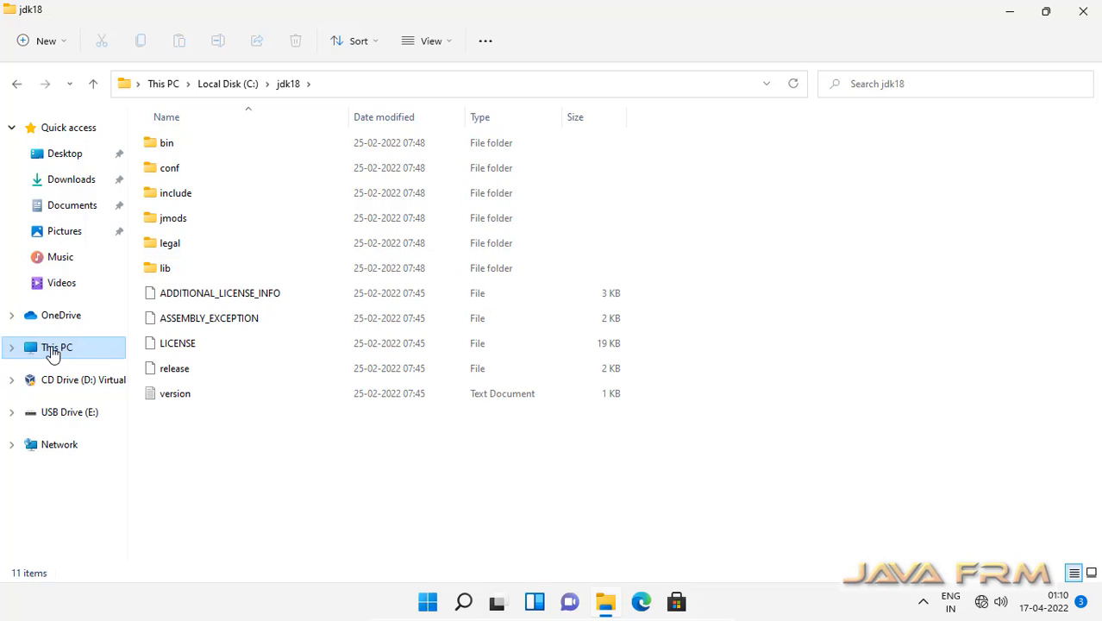
left_click(57, 347)
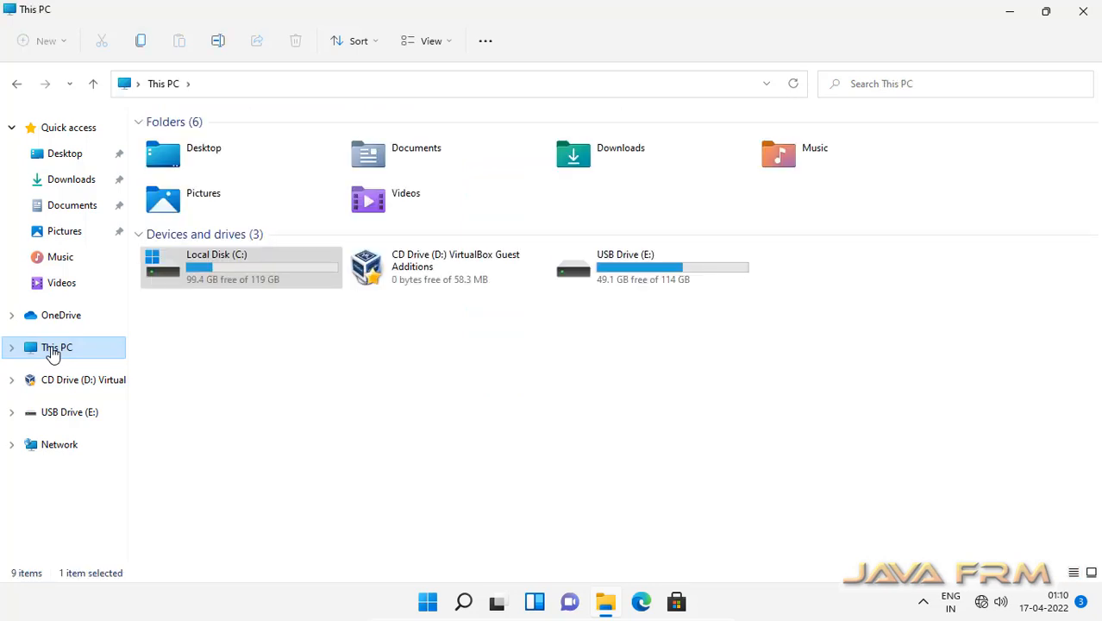
mouse_move(128, 519)
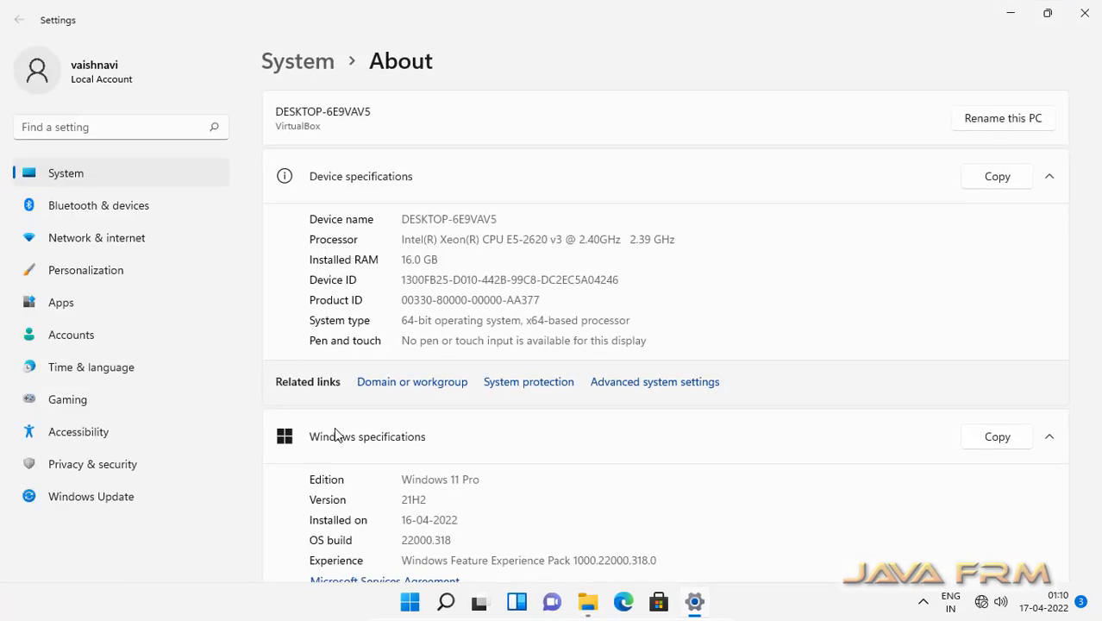
left_click(655, 381)
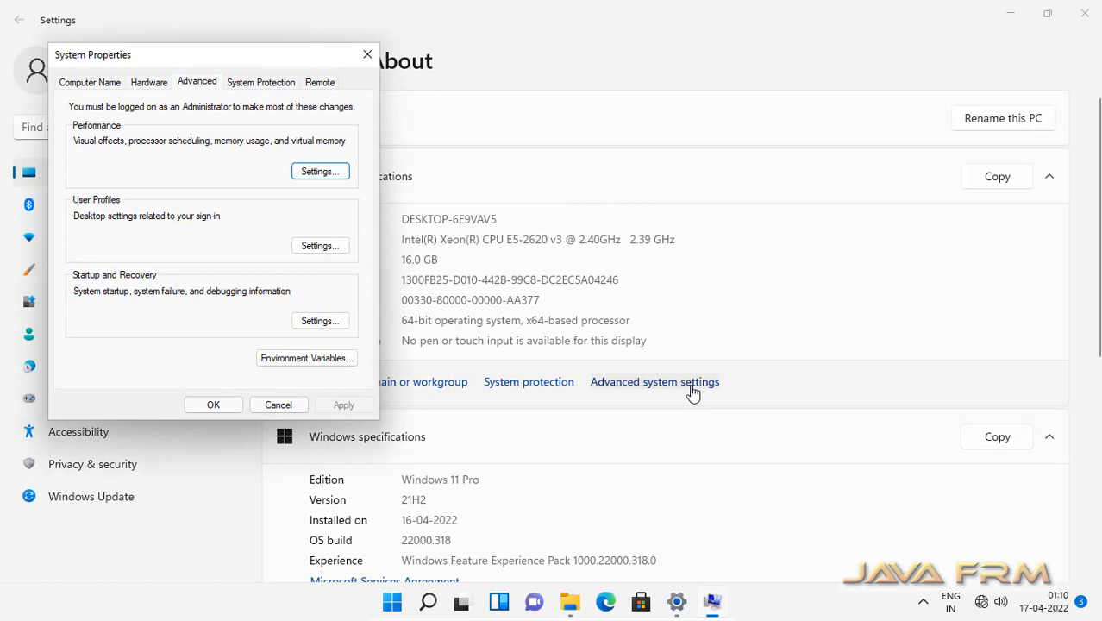
Open Environment Variables from the Advanced tab of System Properties
left_click(307, 358)
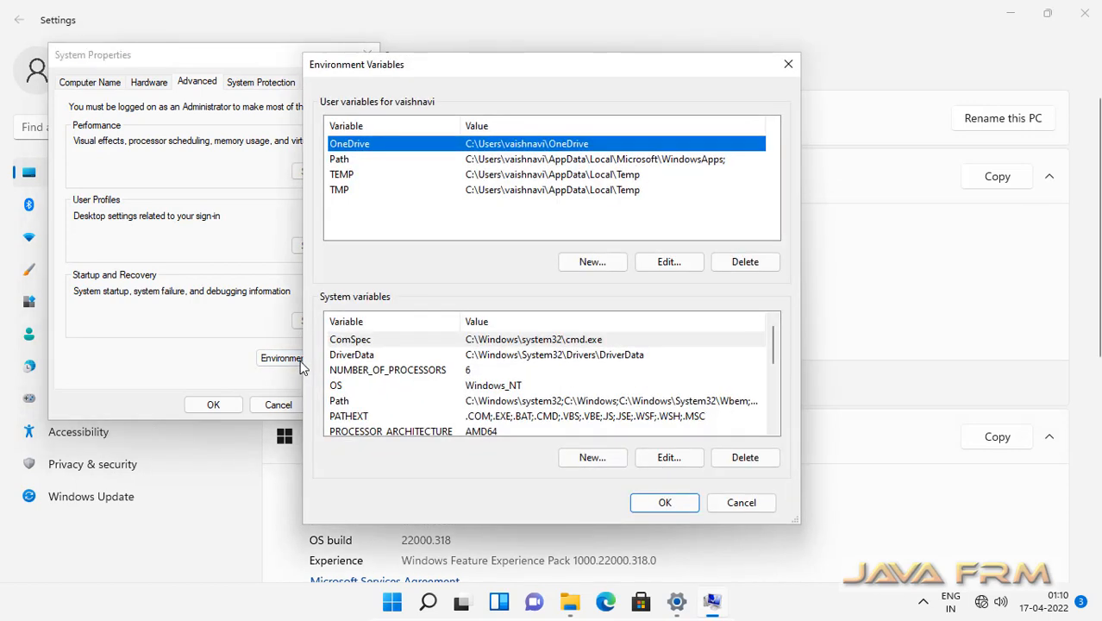
mouse_move(492, 144)
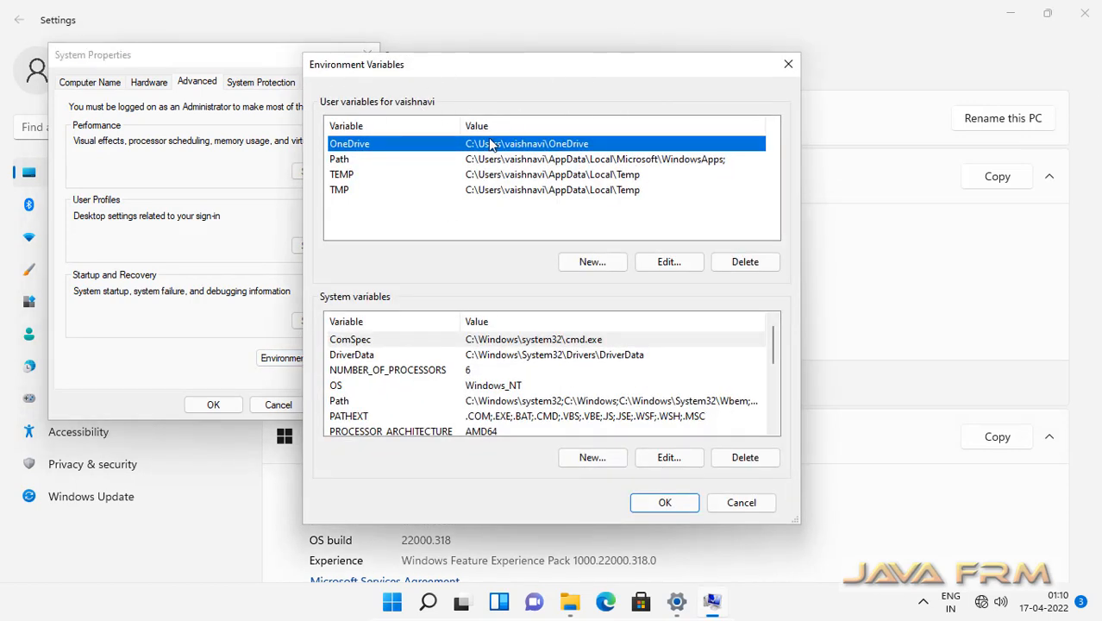
mouse_move(414, 166)
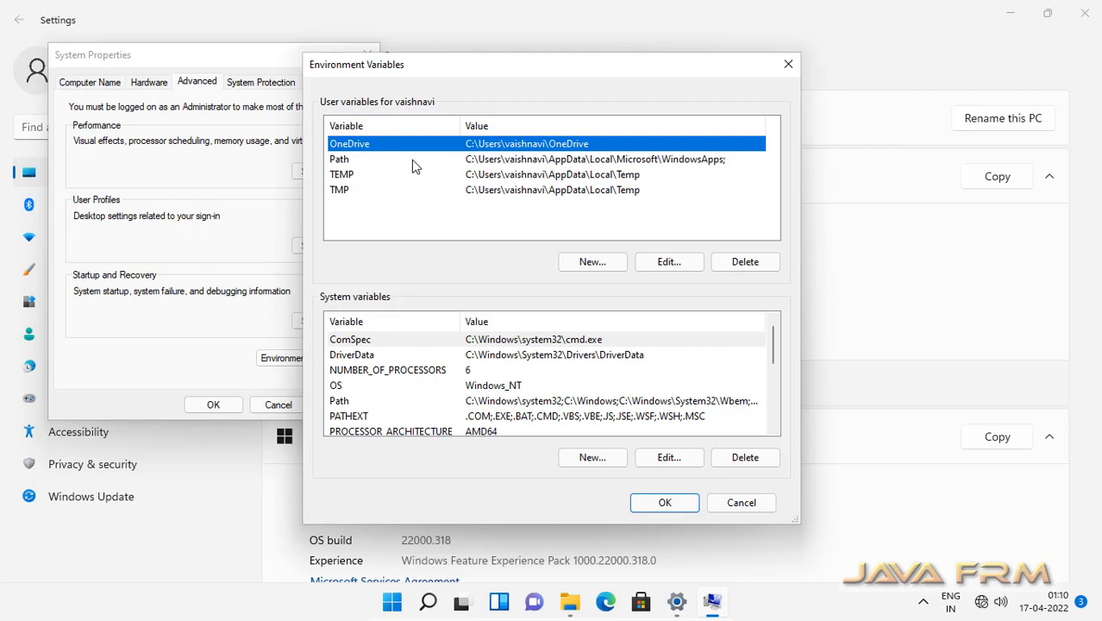
mouse_move(358, 312)
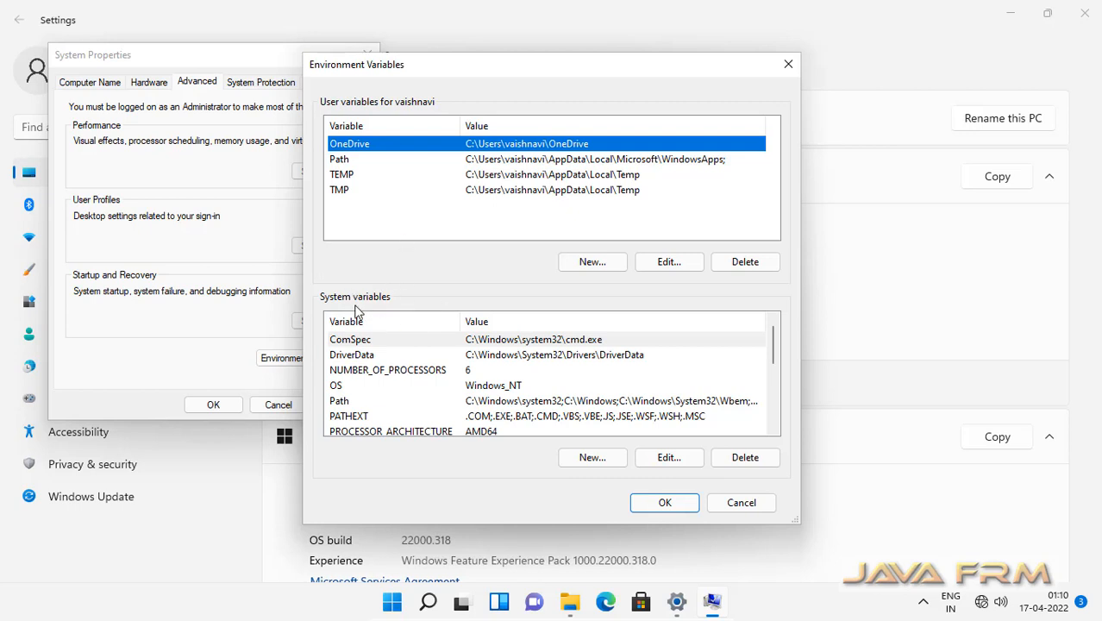
mouse_move(592, 457)
type("JAVA")
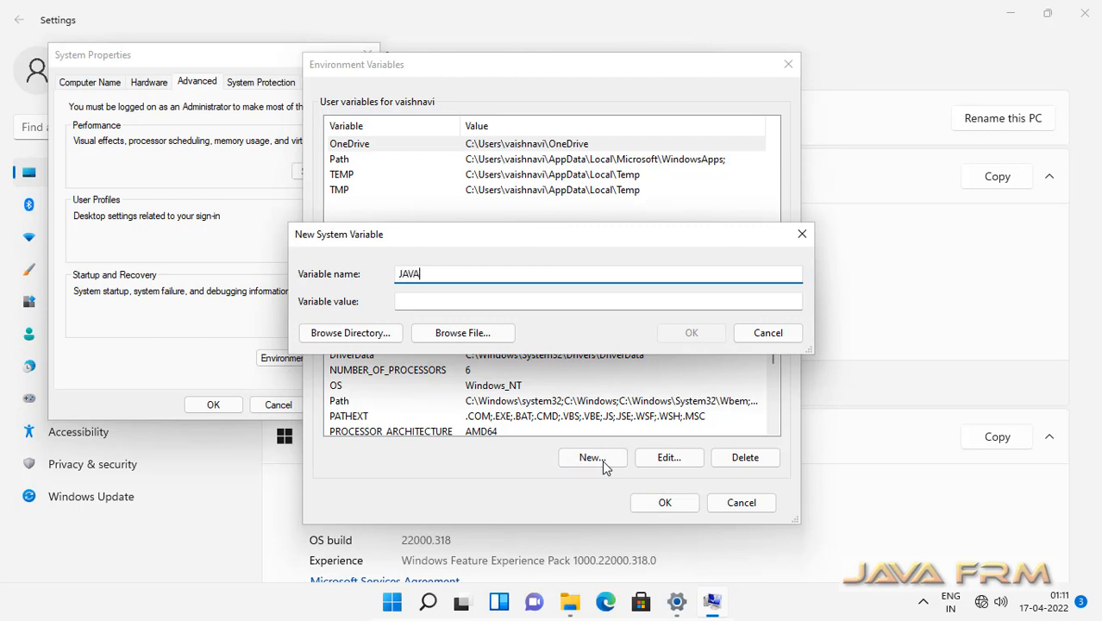
Add system variable JAVA_HOME with value C:\jdk18
type("_HOME")
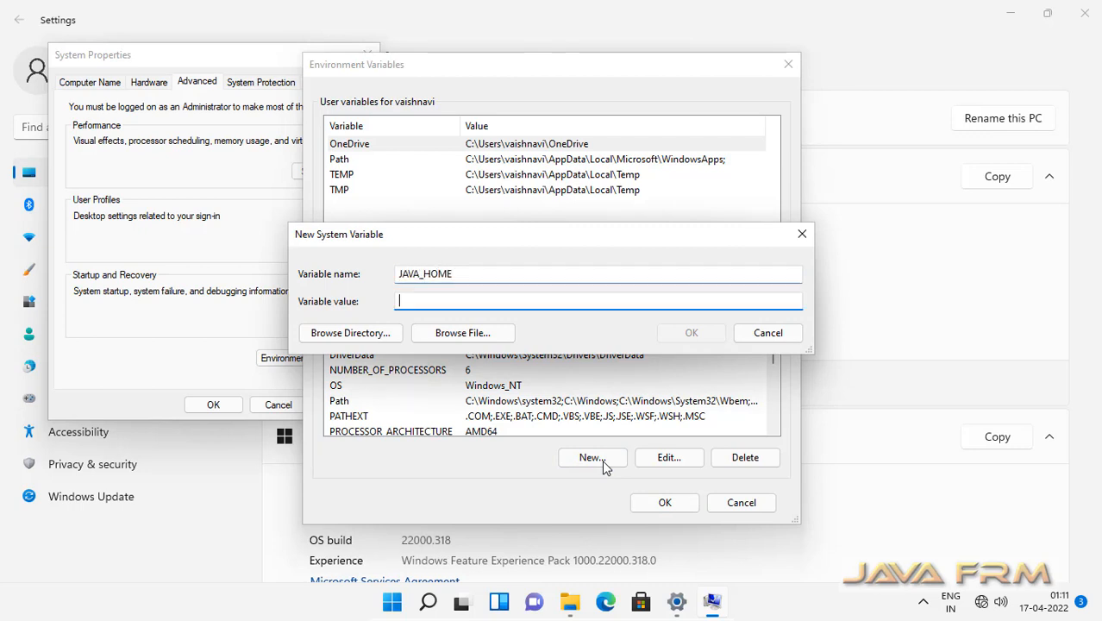
type("C:\\jdk18")
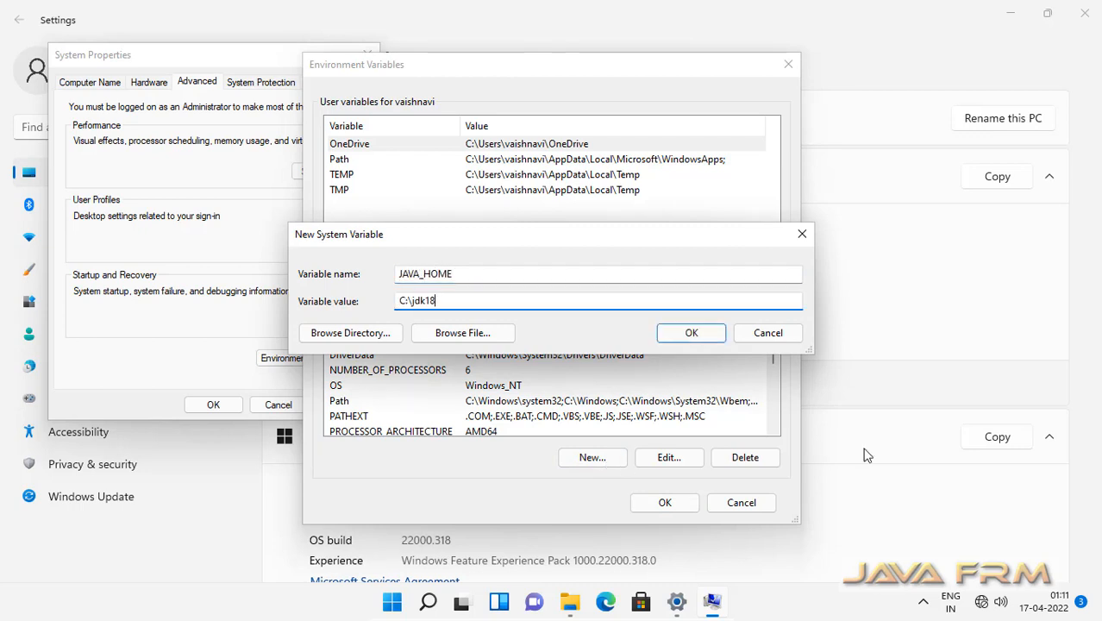
left_click(691, 332)
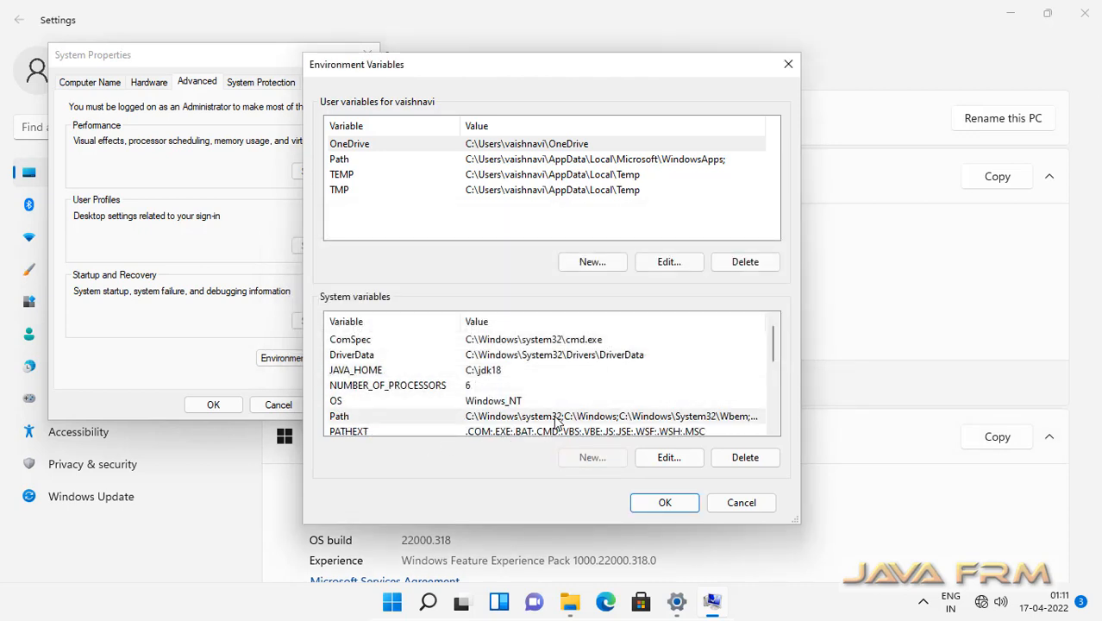
Append %JAVA_HOME%\bin as a new system Path entry and save
left_click(669, 457)
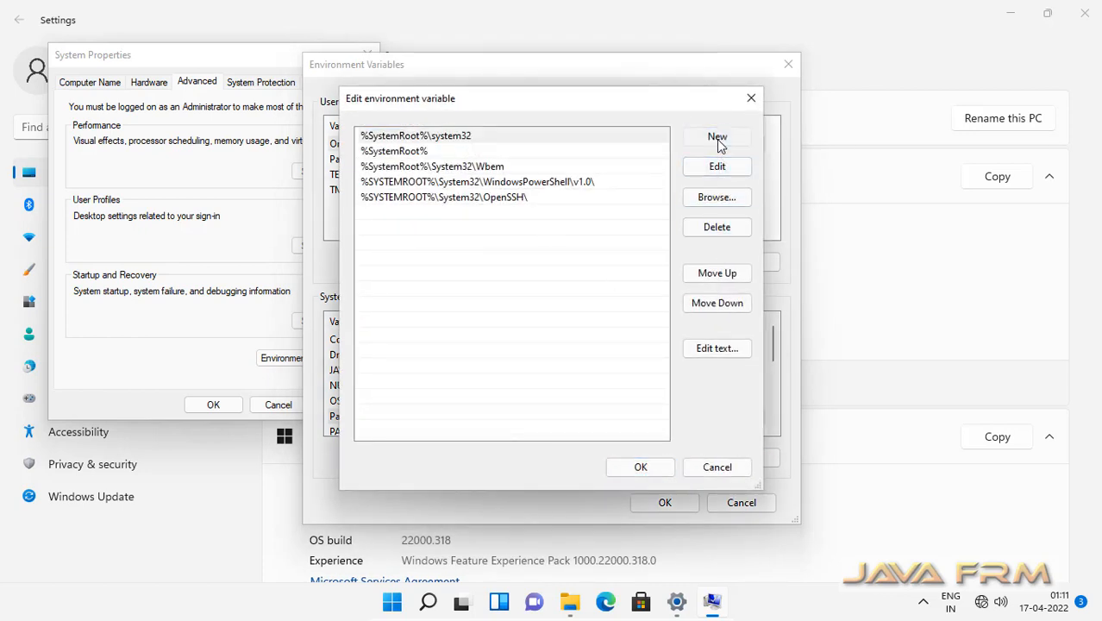
left_click(716, 137)
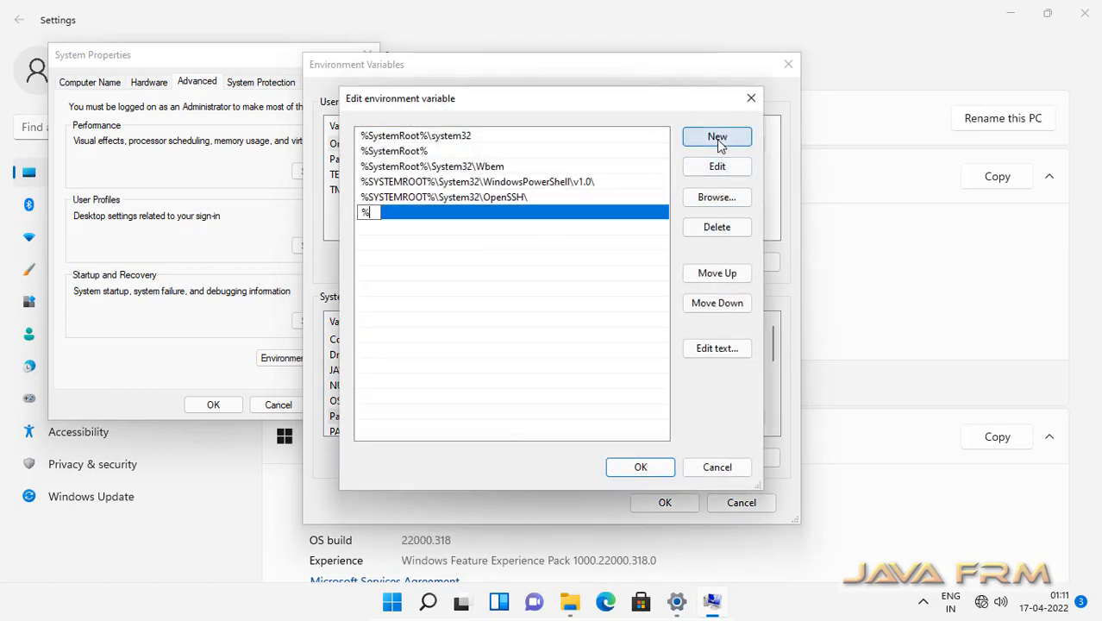
type("JAVA_")
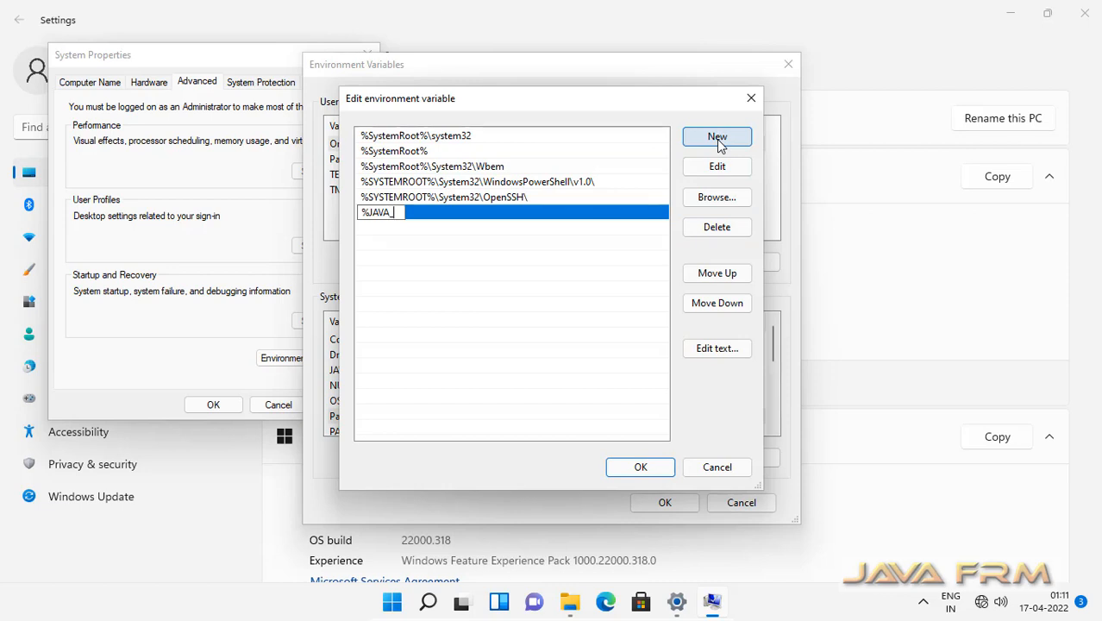
type("HOME")
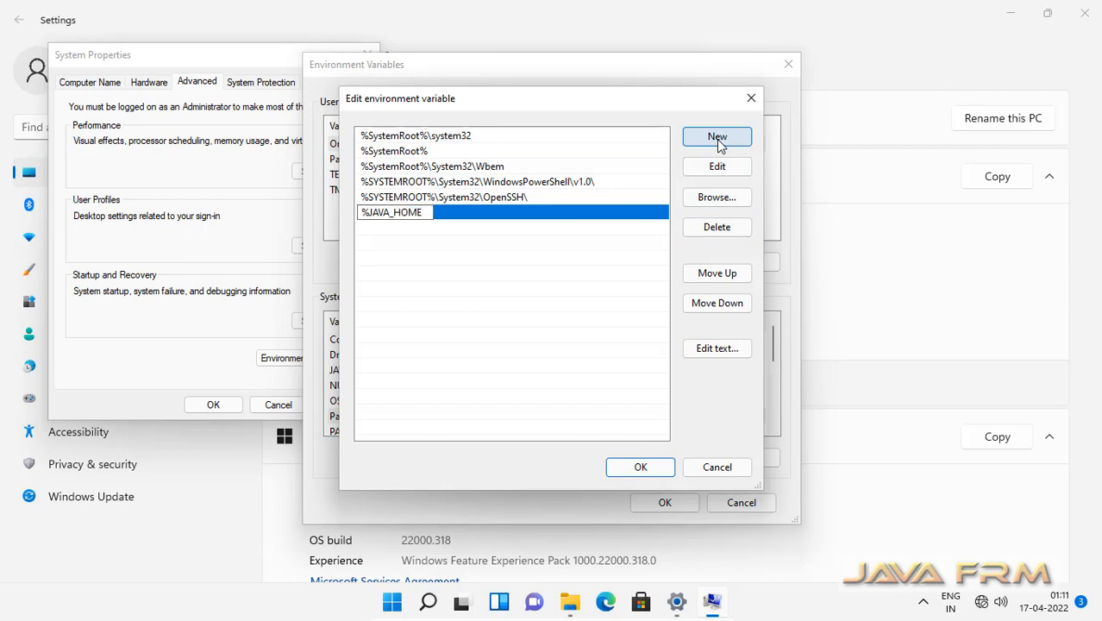
type("%")
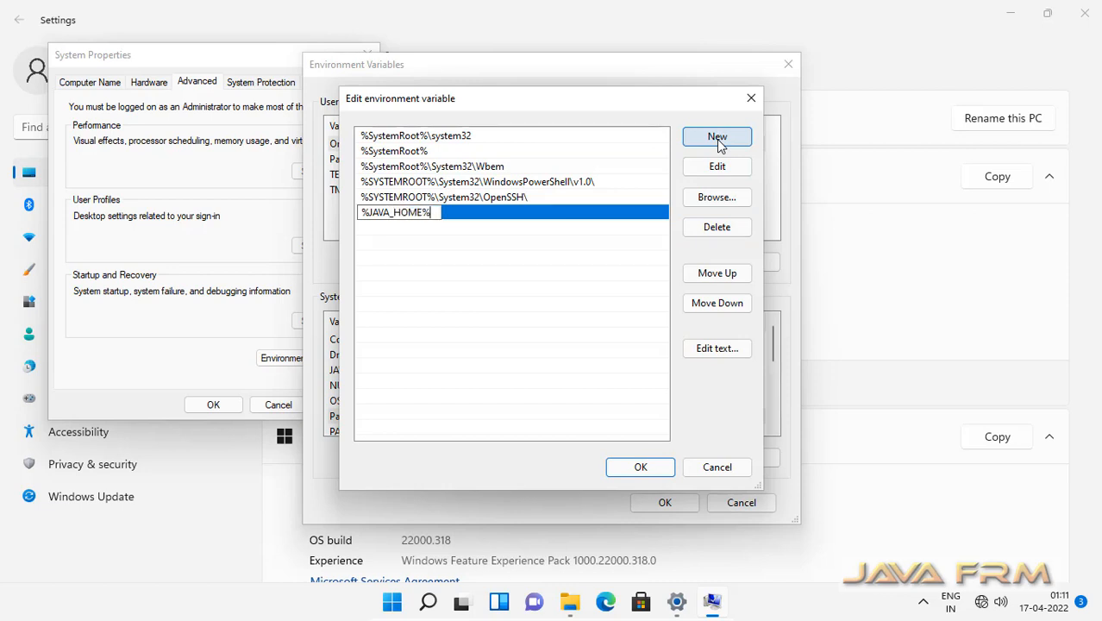
type("\\bin")
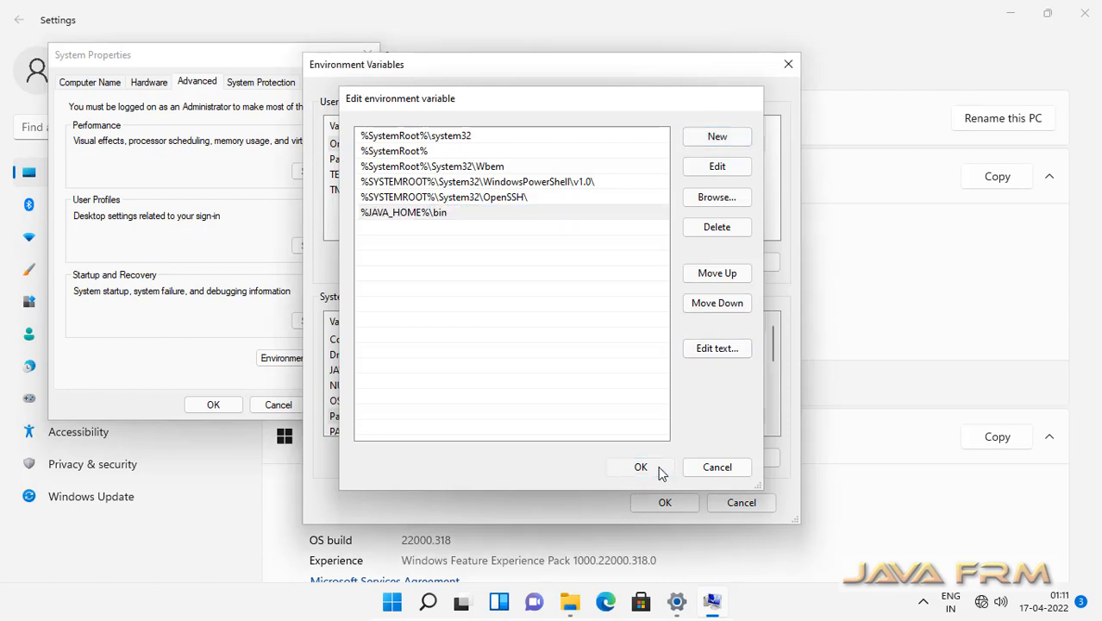
left_click(640, 467)
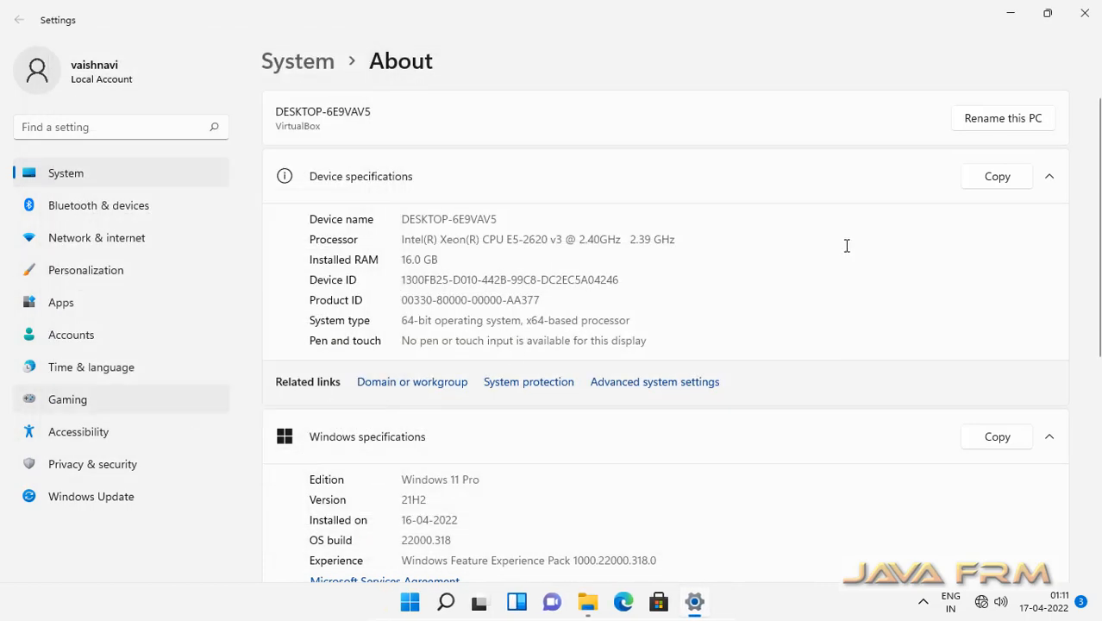
mouse_move(1085, 16)
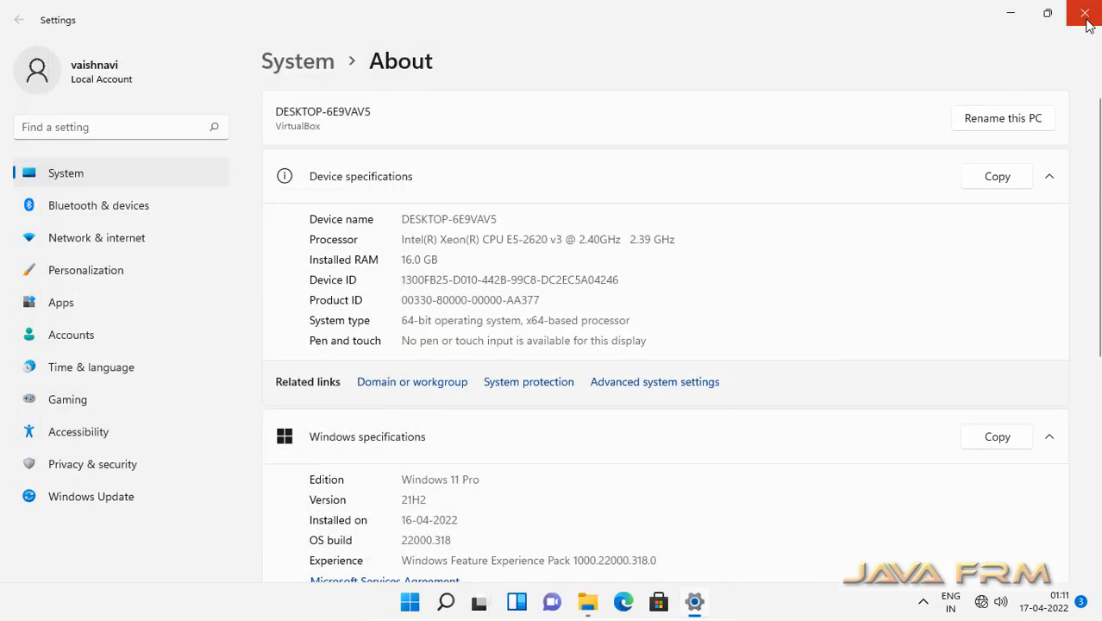
Close Settings, then find Command Prompt by searching 'c' in Start and launch it
left_click(1085, 15)
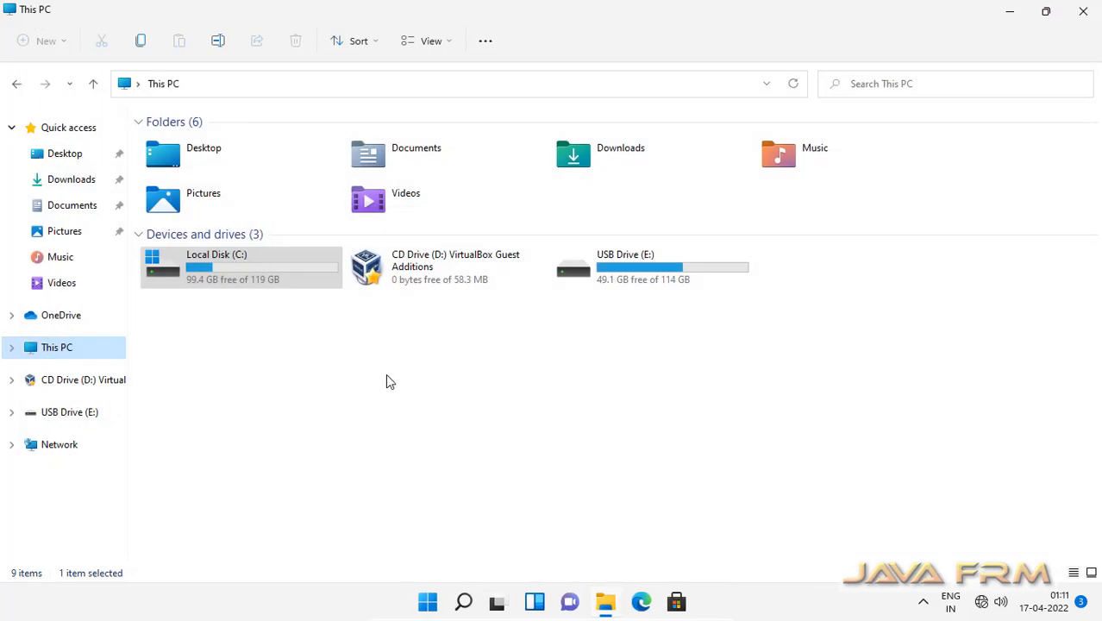
mouse_move(1073, 62)
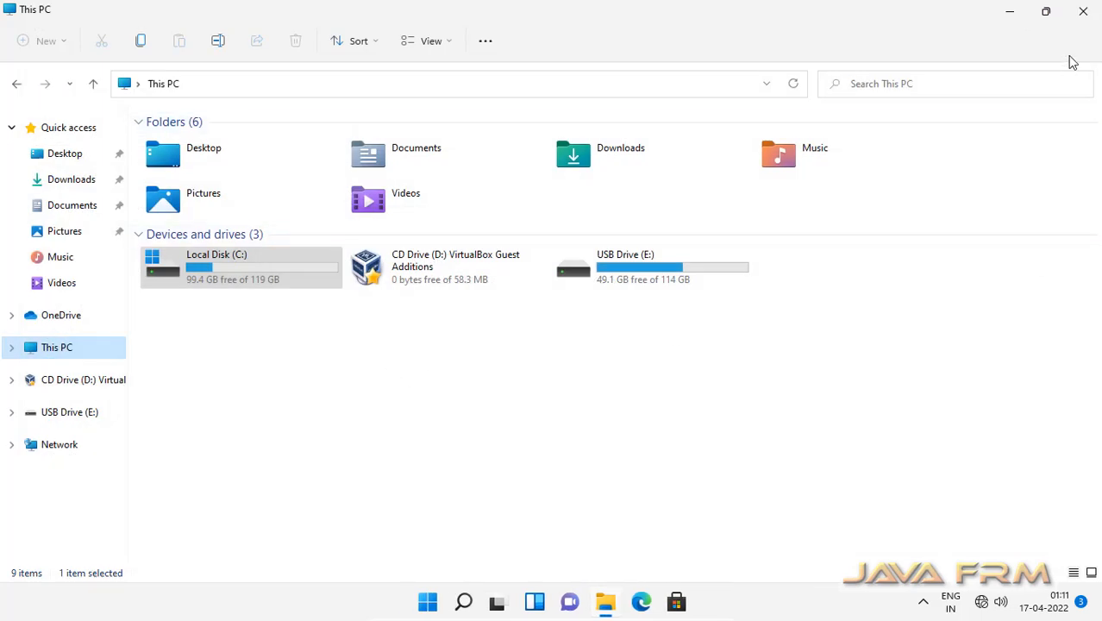
left_click(427, 602)
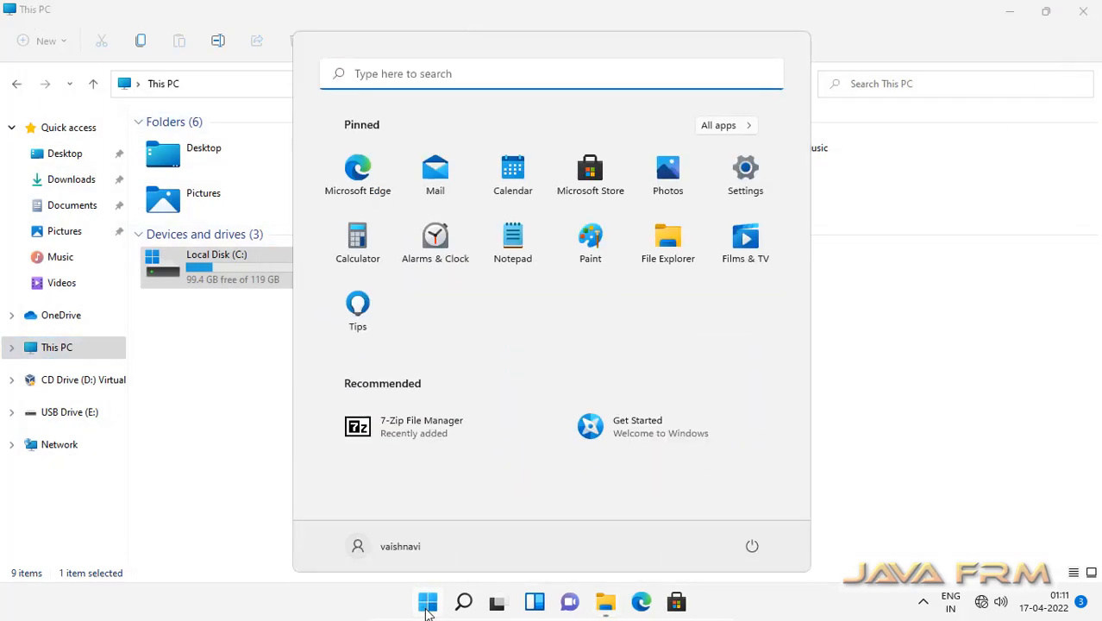
left_click(464, 601)
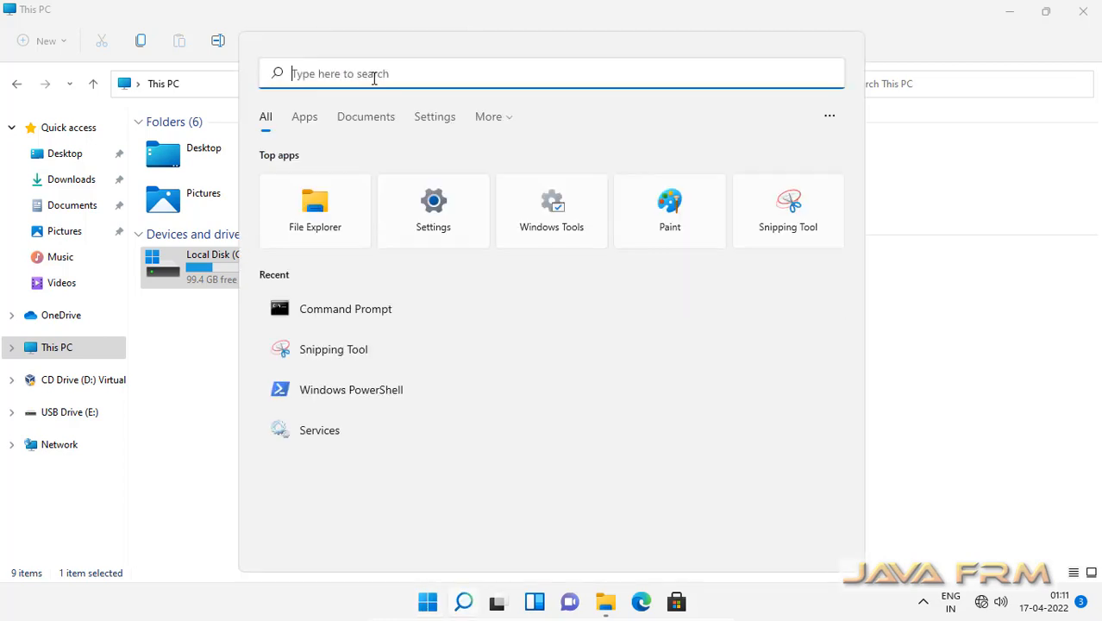
type("c")
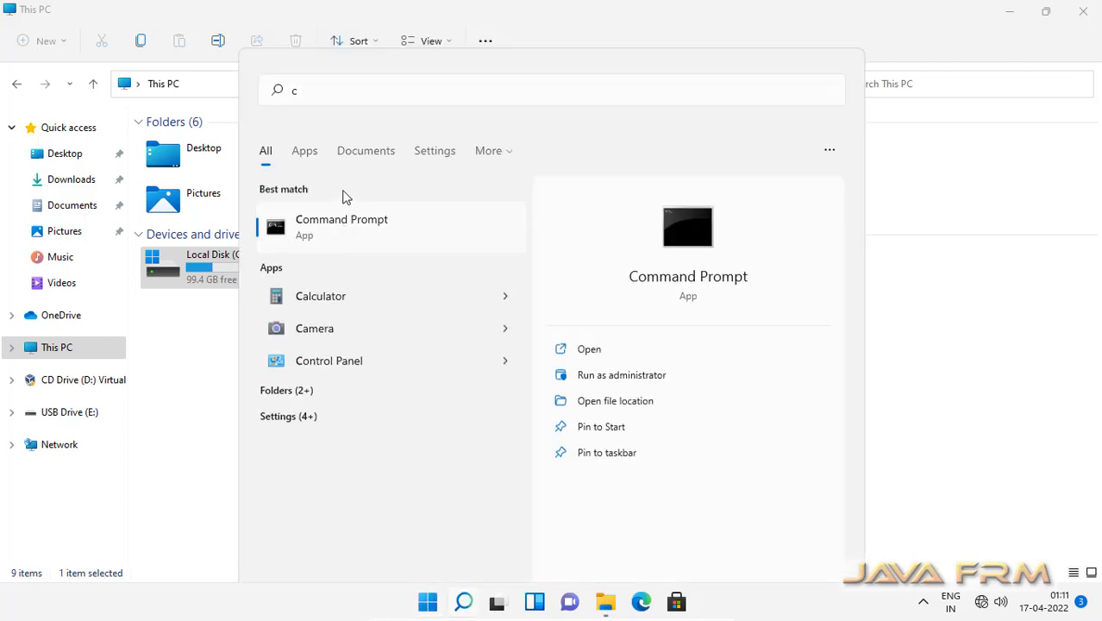
left_click(589, 349)
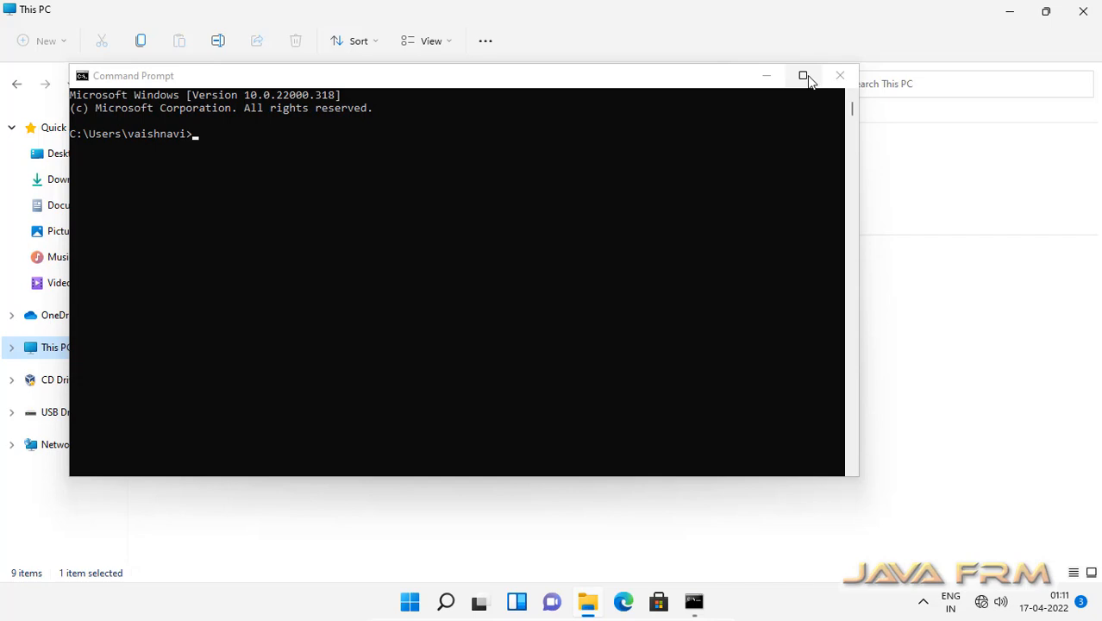
Maximize Command Prompt and run java -version, then javac -version
left_click(802, 76)
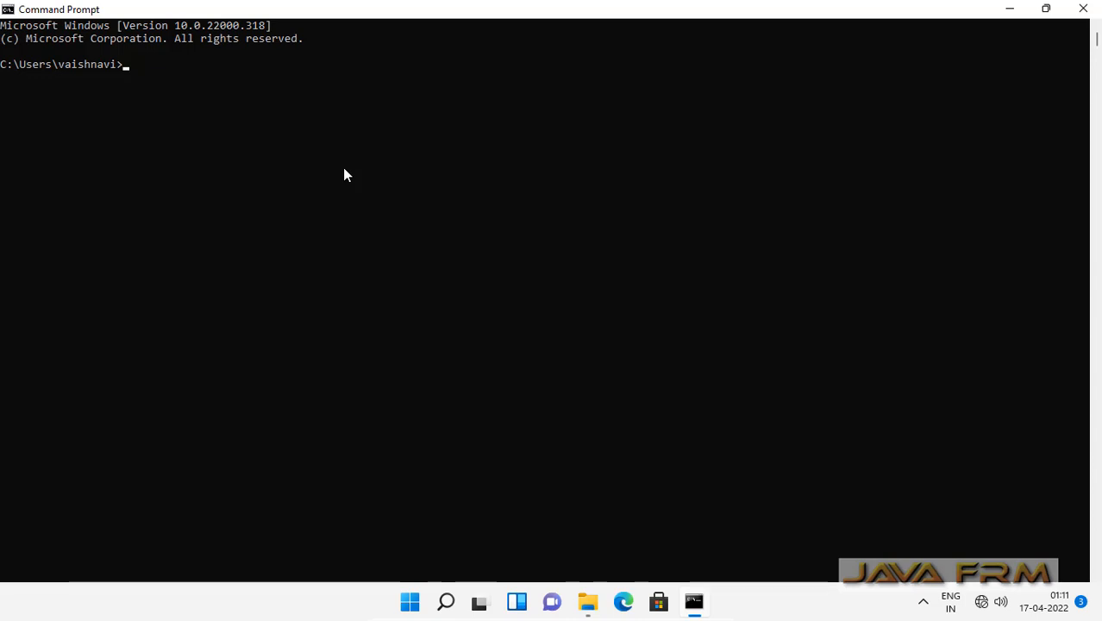
type("java -ve")
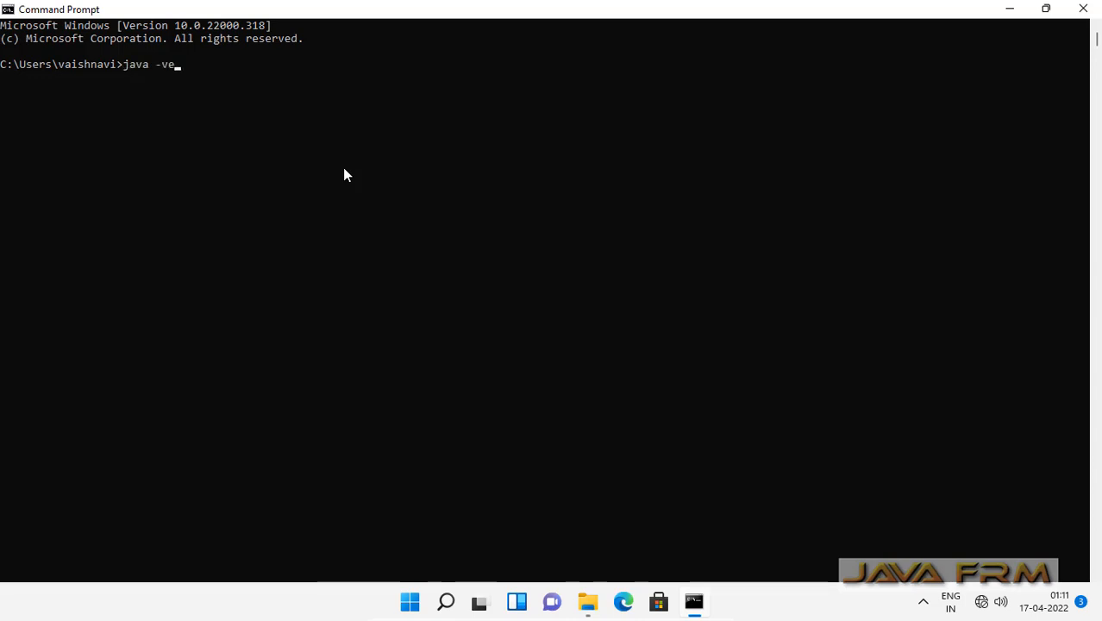
key("Return")
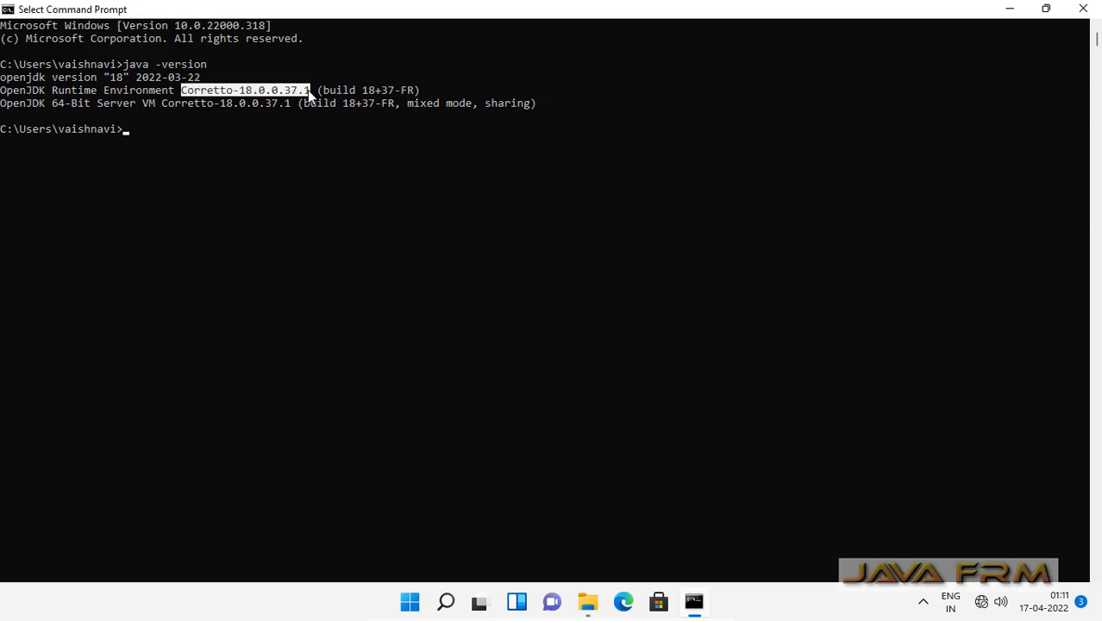
type("javac -versio")
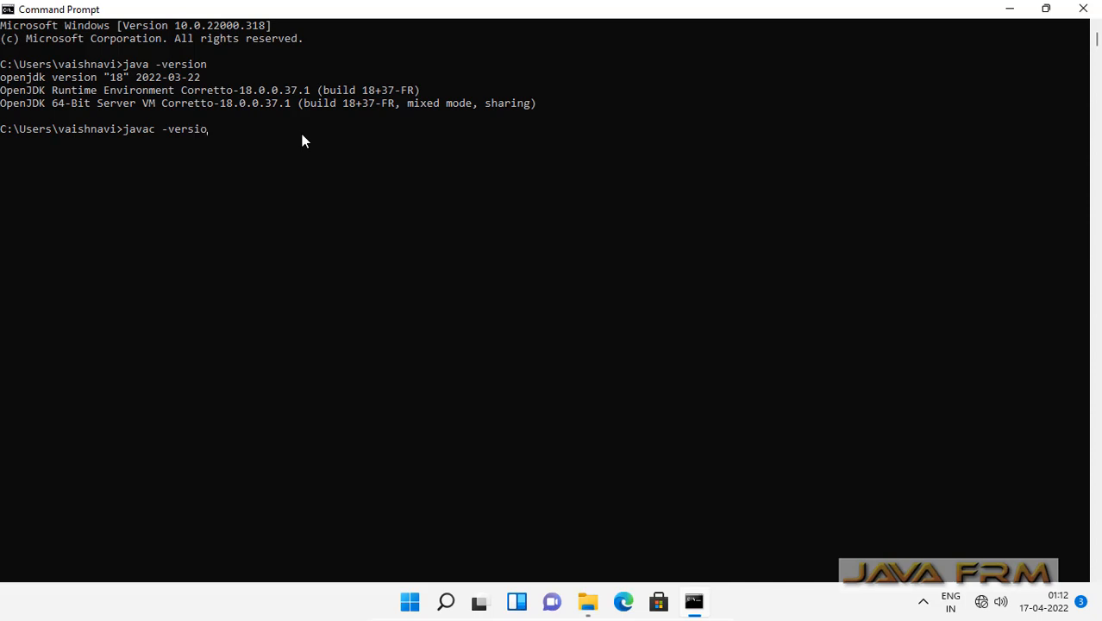
key("Return")
type("jshell")
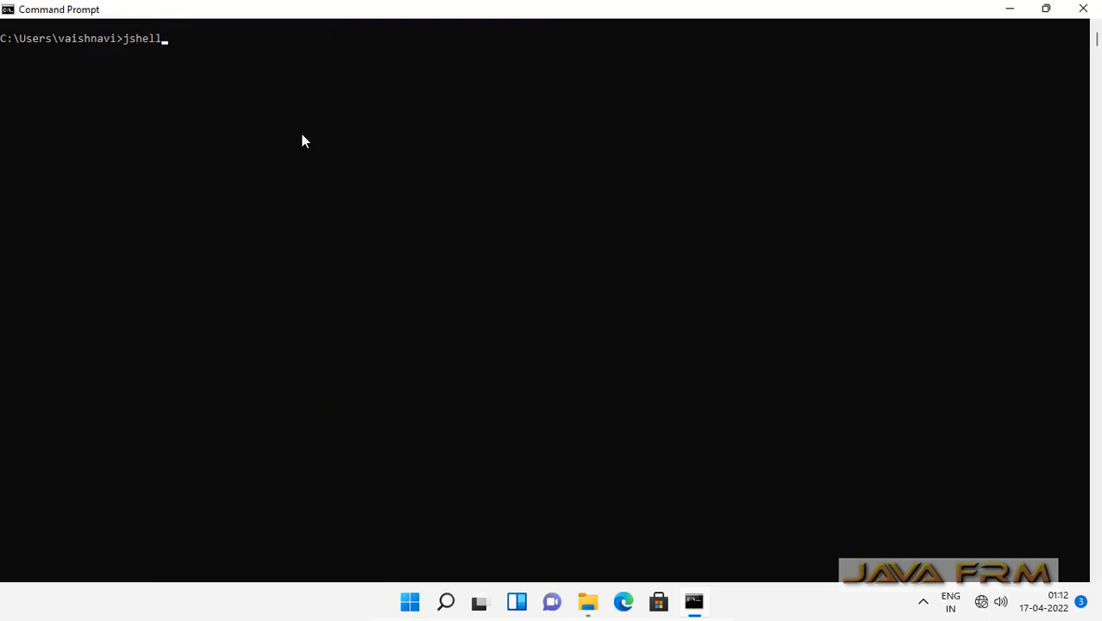
Run jshell at the prompt to start an interactive Java session
key("Return")
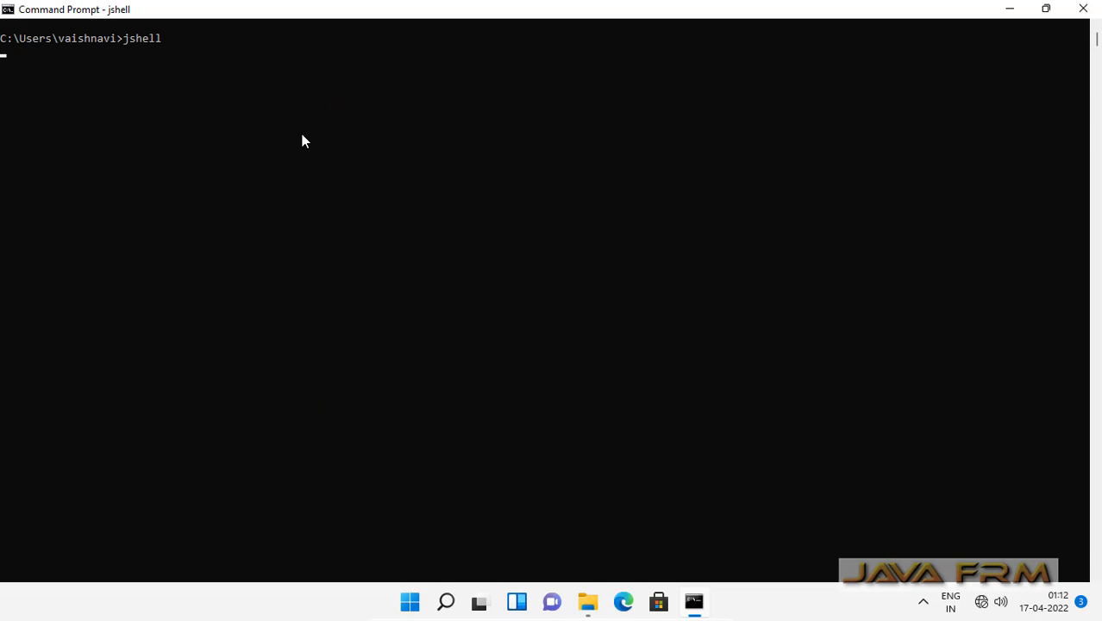